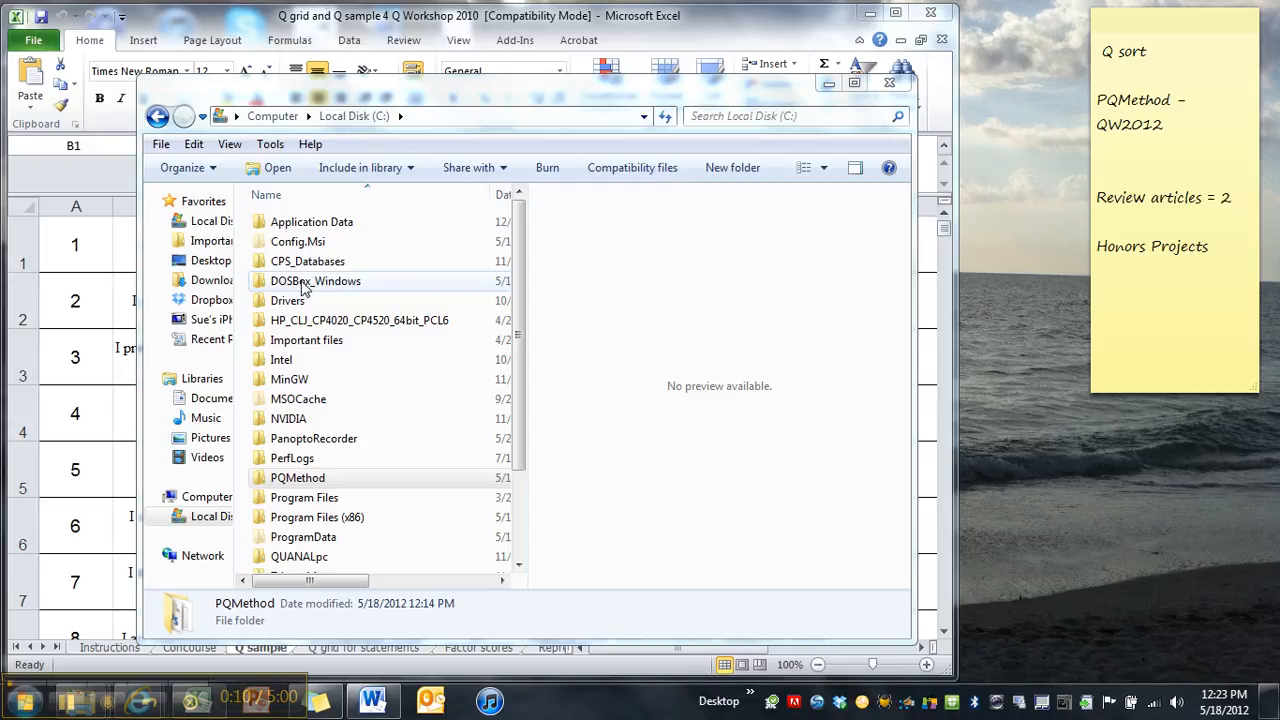
- Open the DOSBox_Windows folder on drive C and launch the dosbox application
double_click(315, 281)
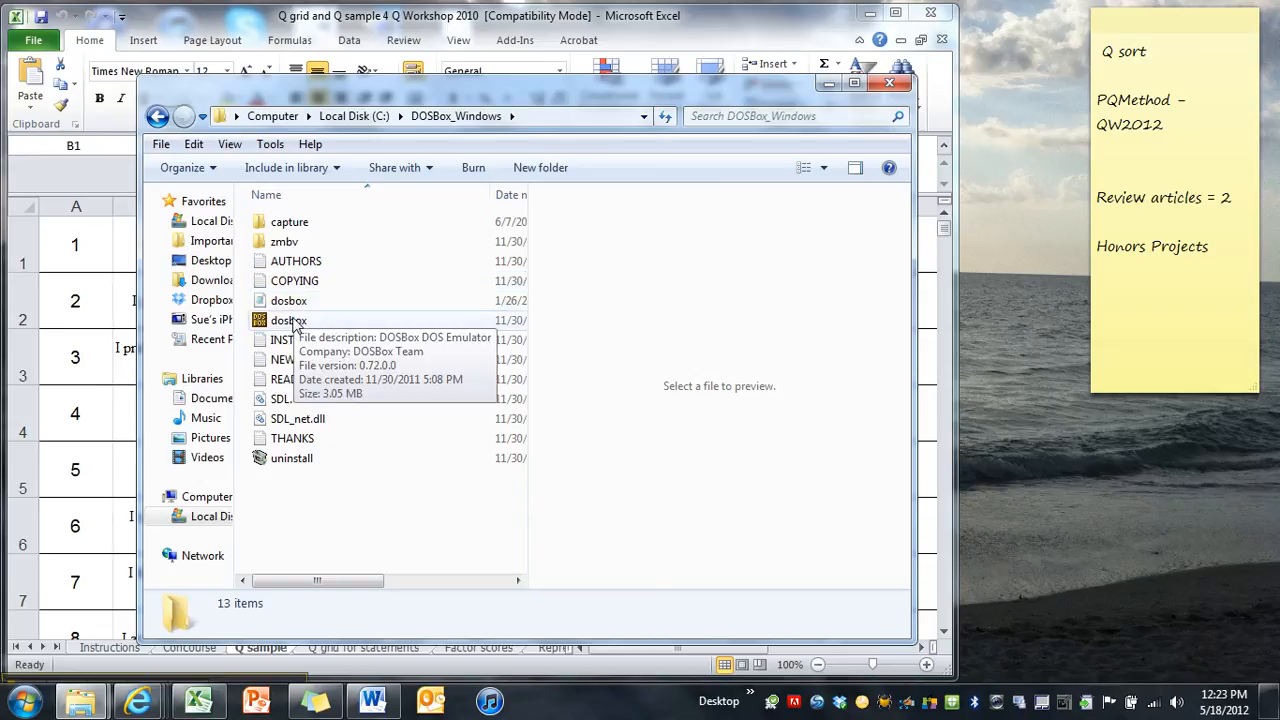
double_click(289, 320)
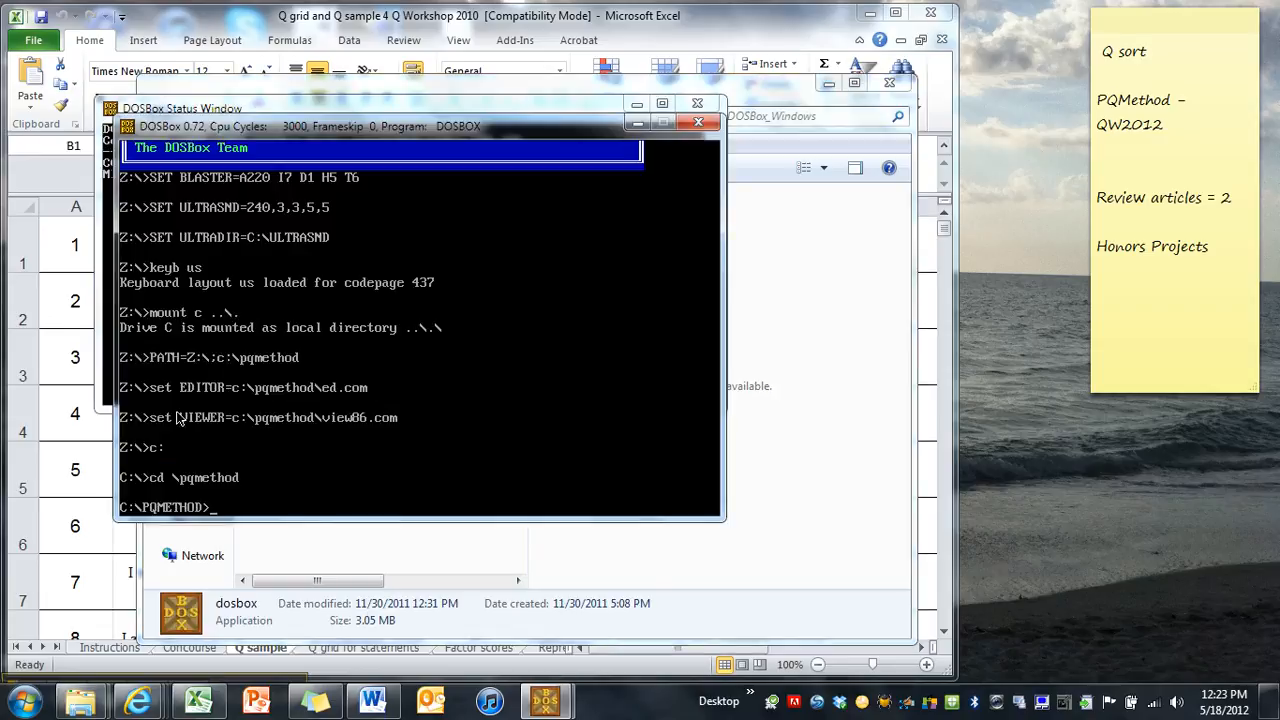
mouse_move(148, 488)
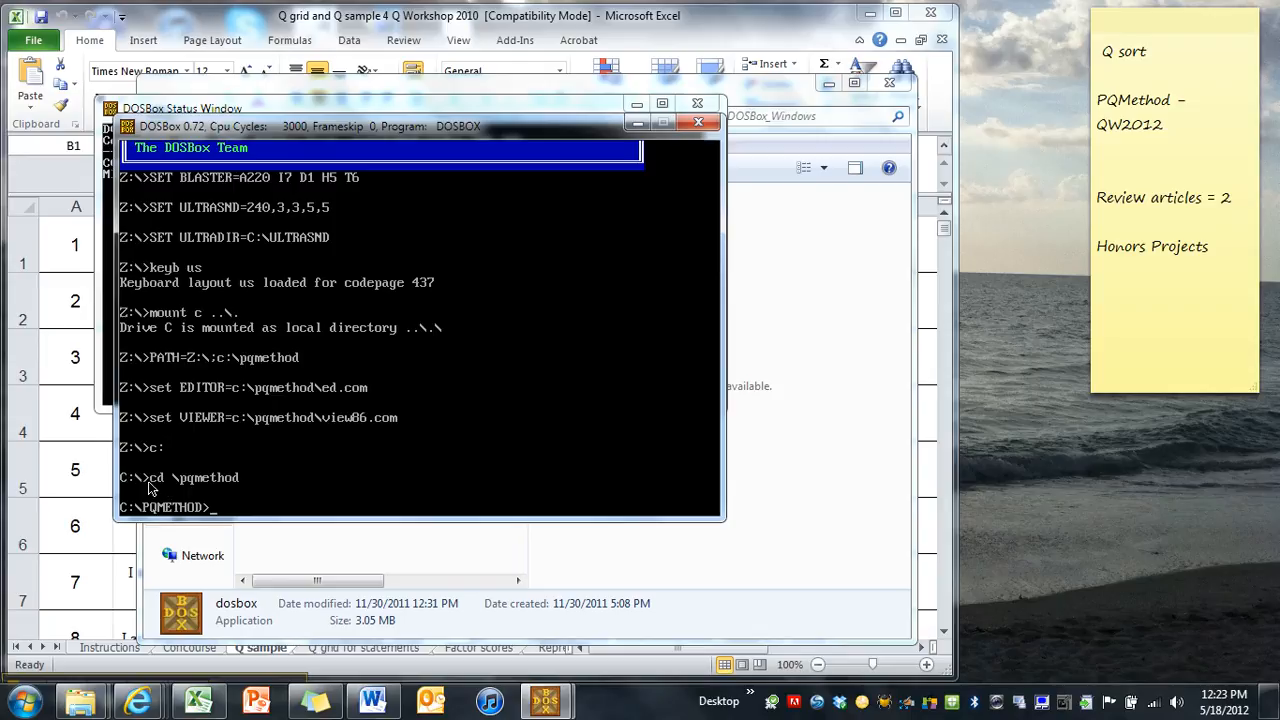
mouse_move(212, 490)
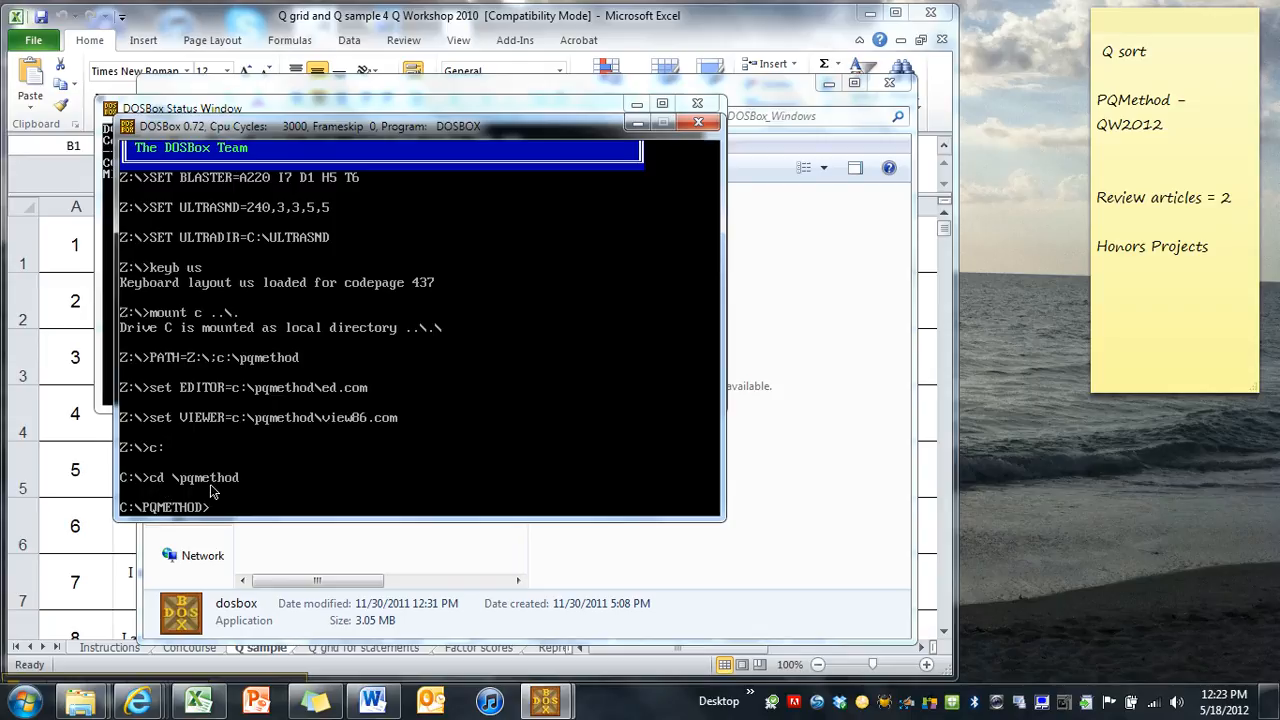
mouse_move(203, 528)
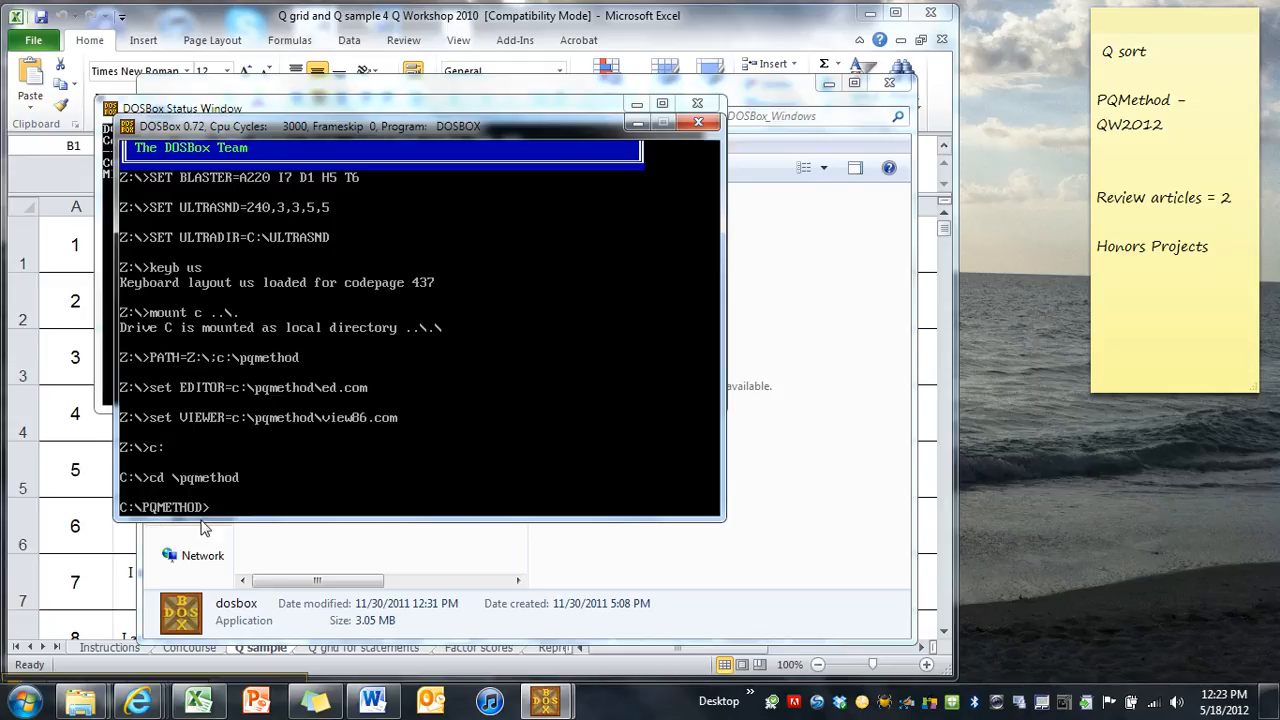
- Start PQMethod with the pqmethod command and begin entering project name QW2012
type("pqmethod")
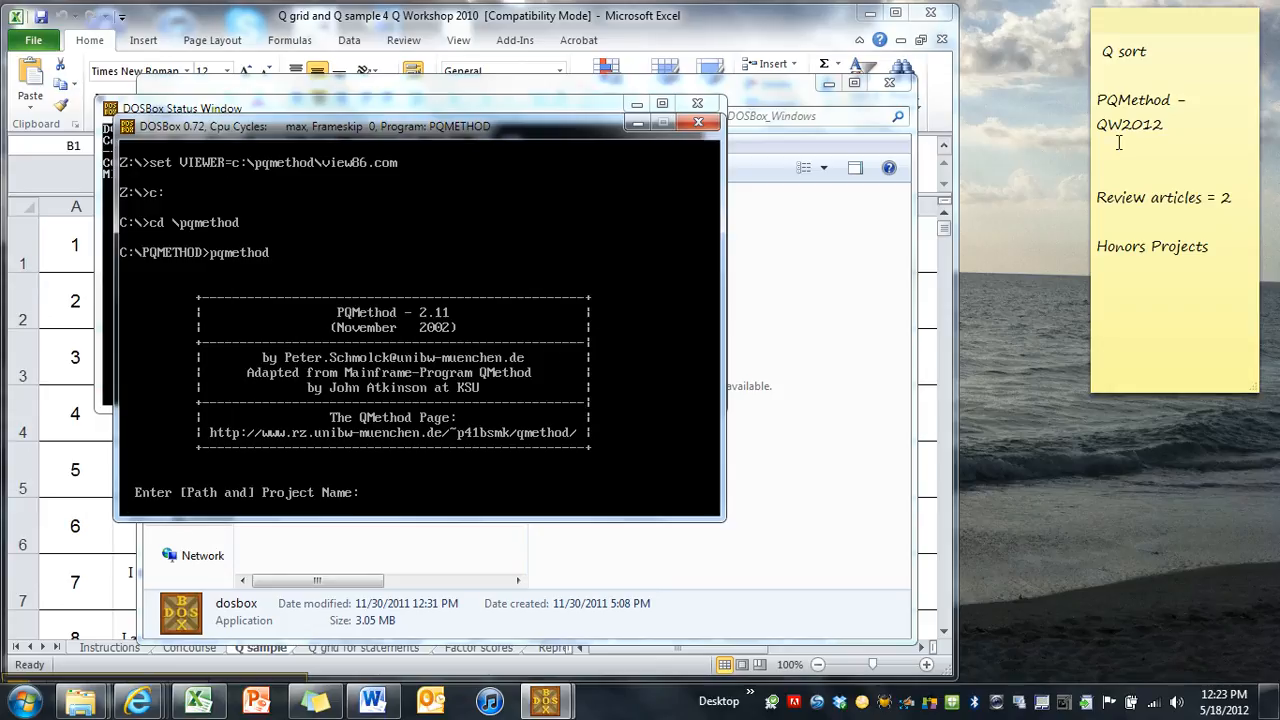
type("QW")
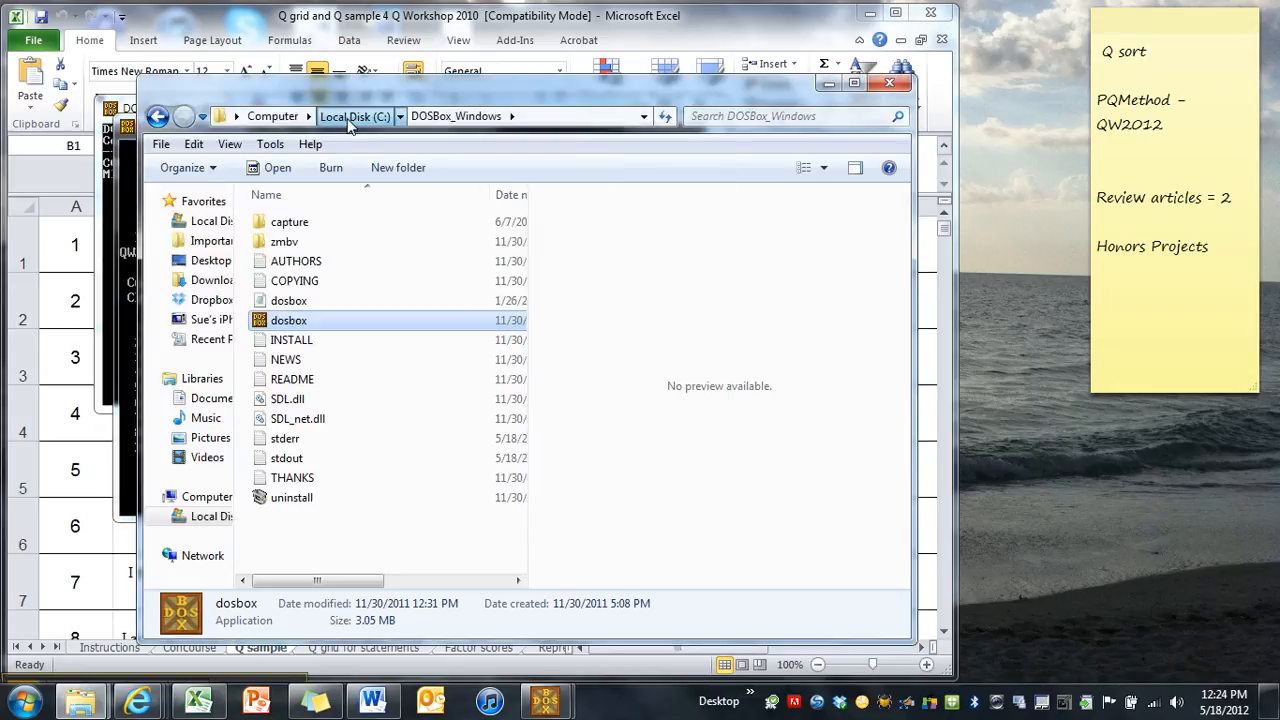
- Browse to C:\PQMethod and select one of the QW2012 project files
left_click(354, 116)
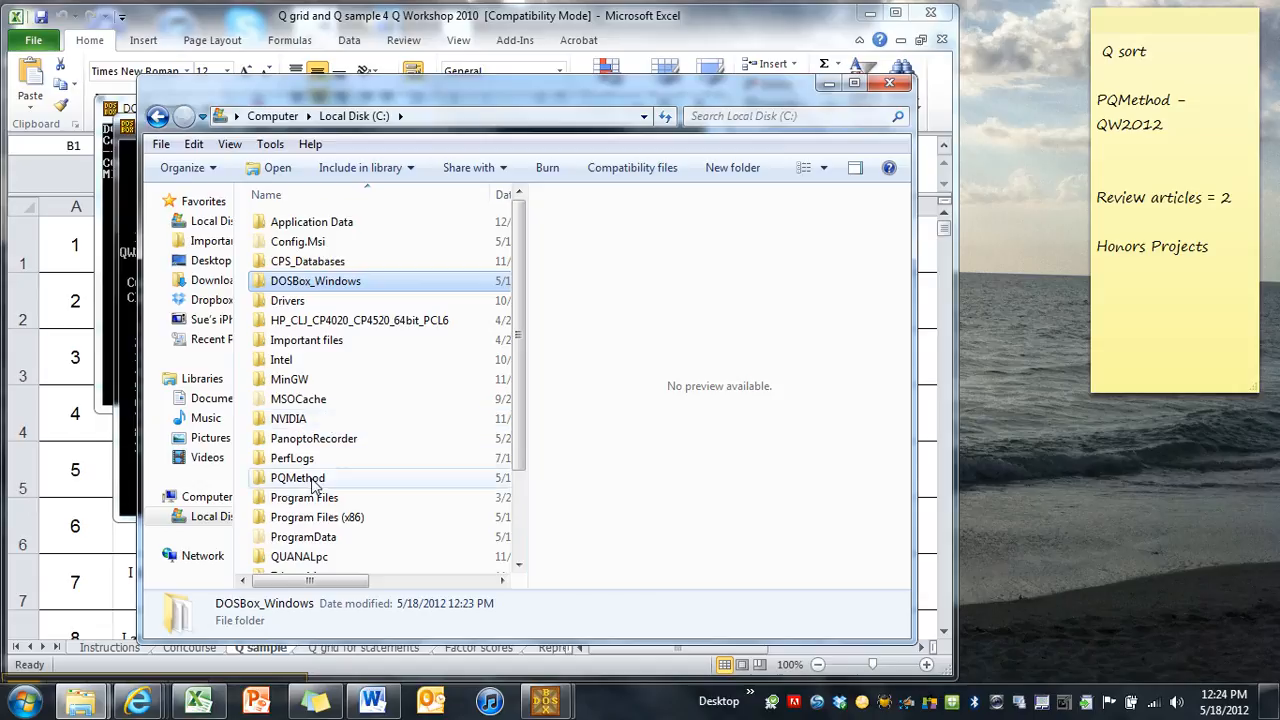
double_click(297, 477)
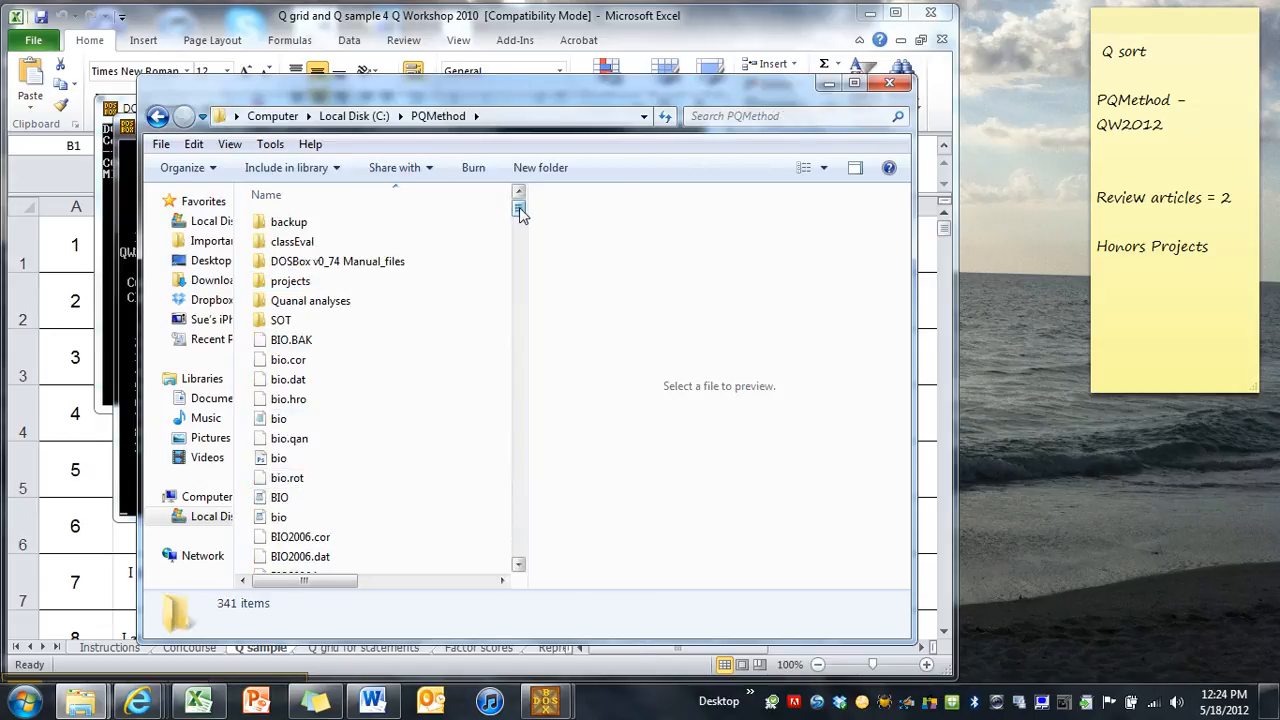
scroll("down", 3)
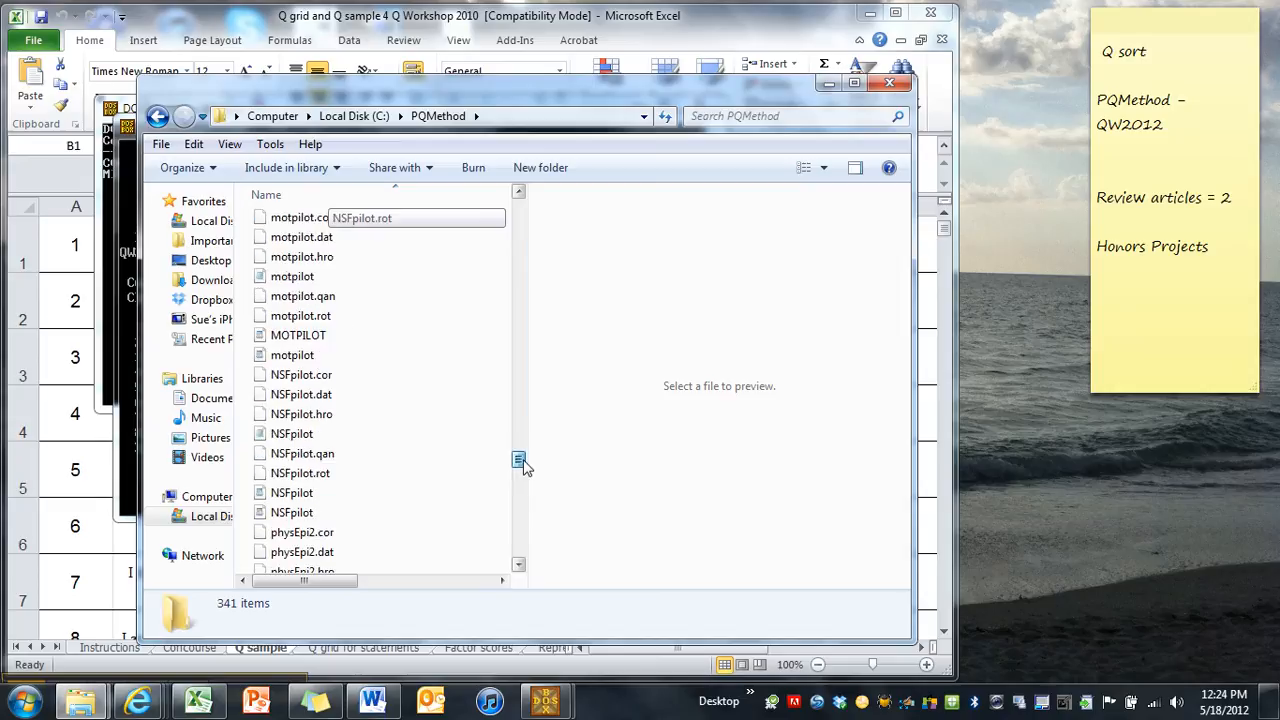
scroll("down", 3)
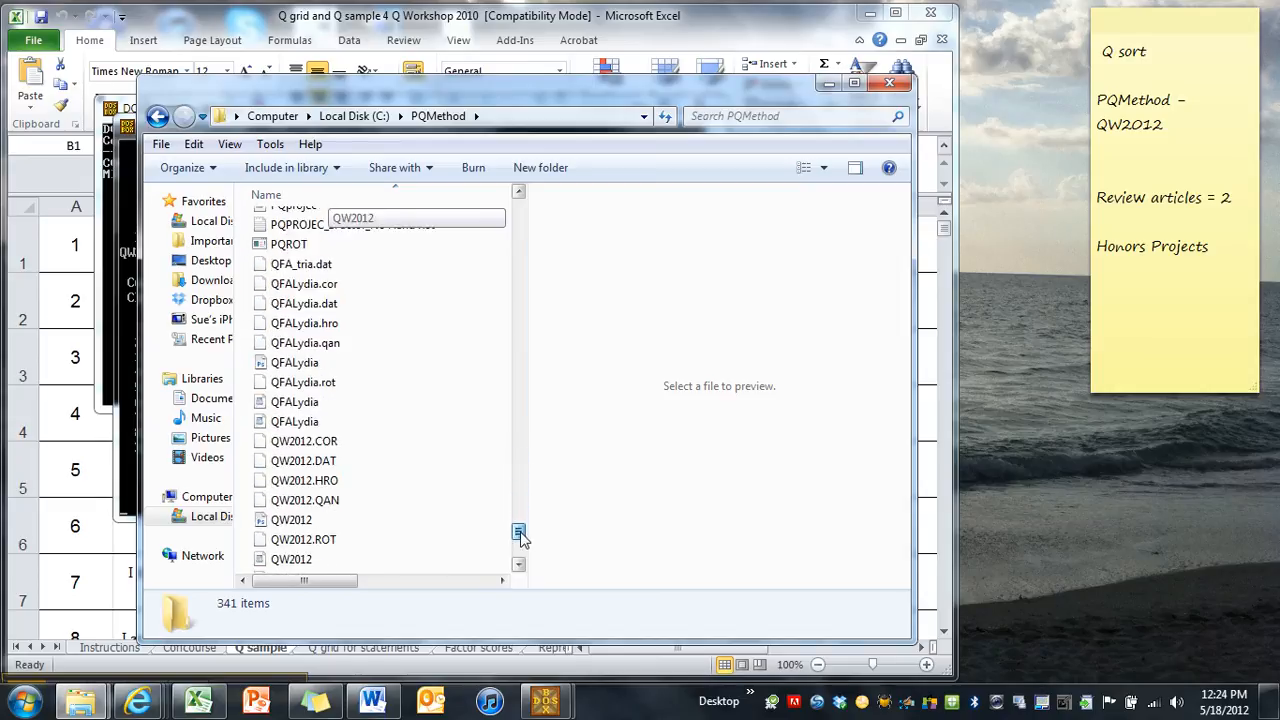
mouse_move(305, 480)
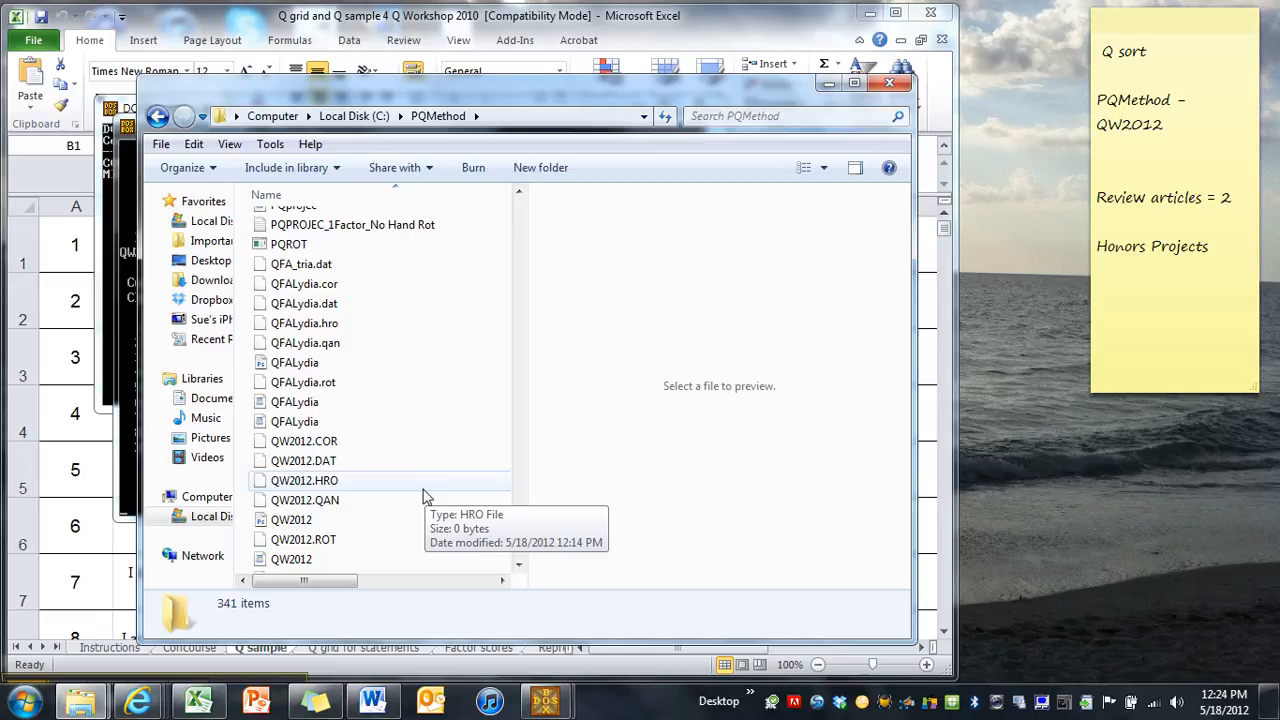
mouse_move(291, 519)
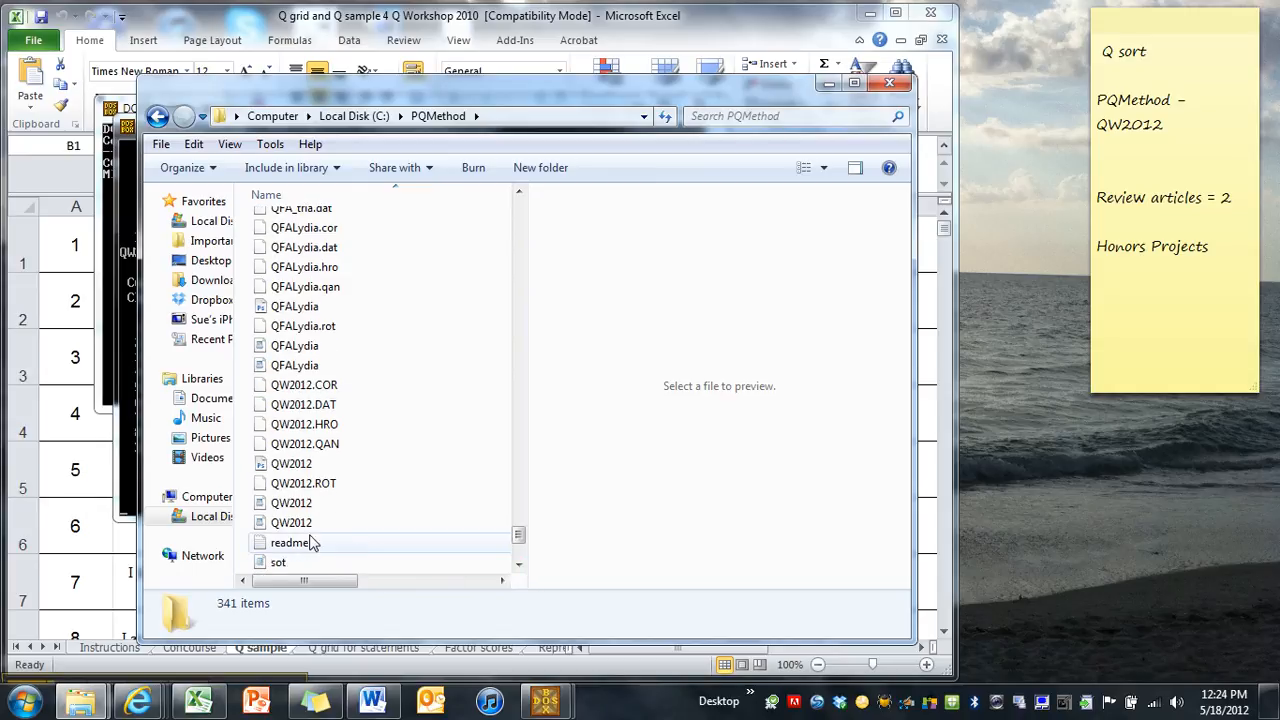
left_click(291, 503)
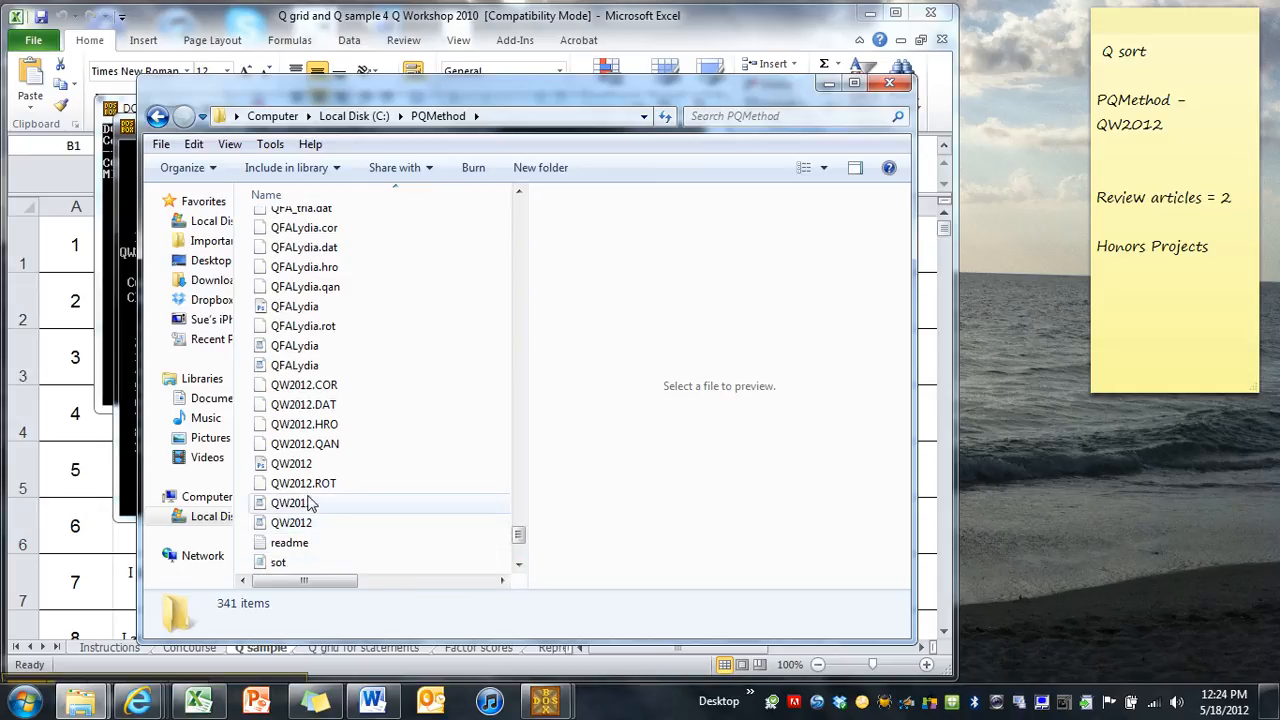
mouse_move(291, 503)
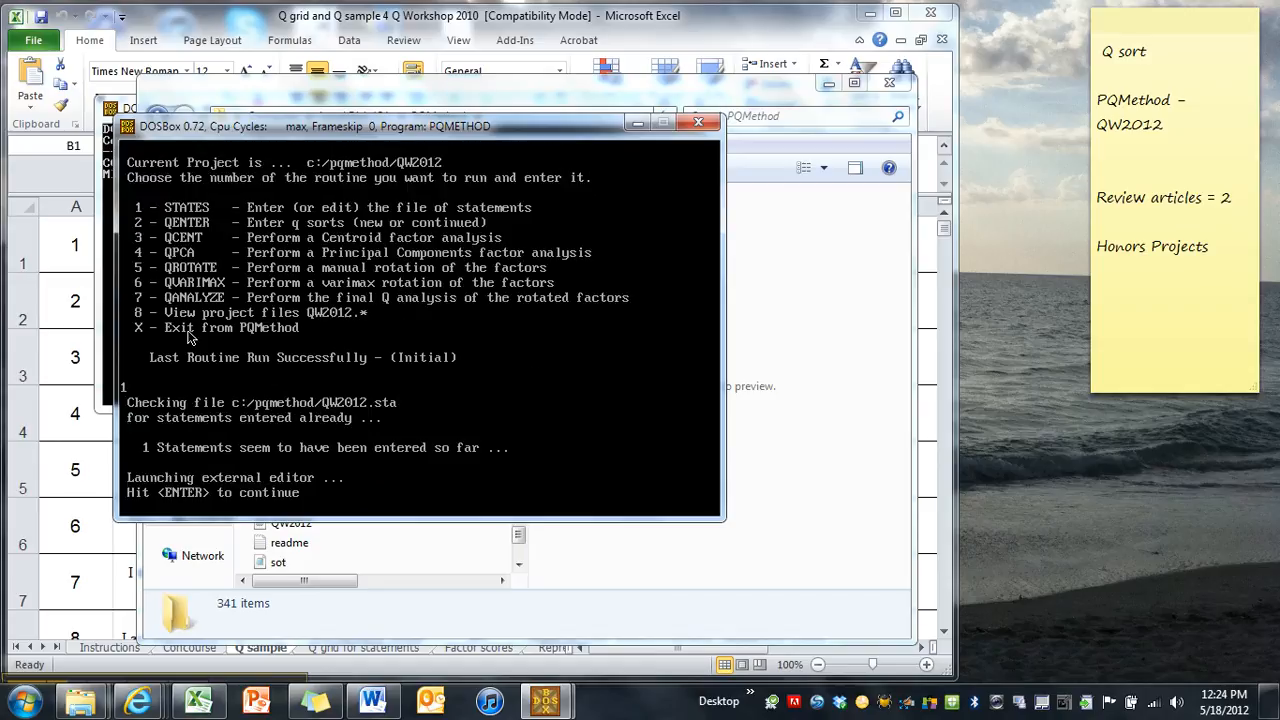
mouse_move(586, 583)
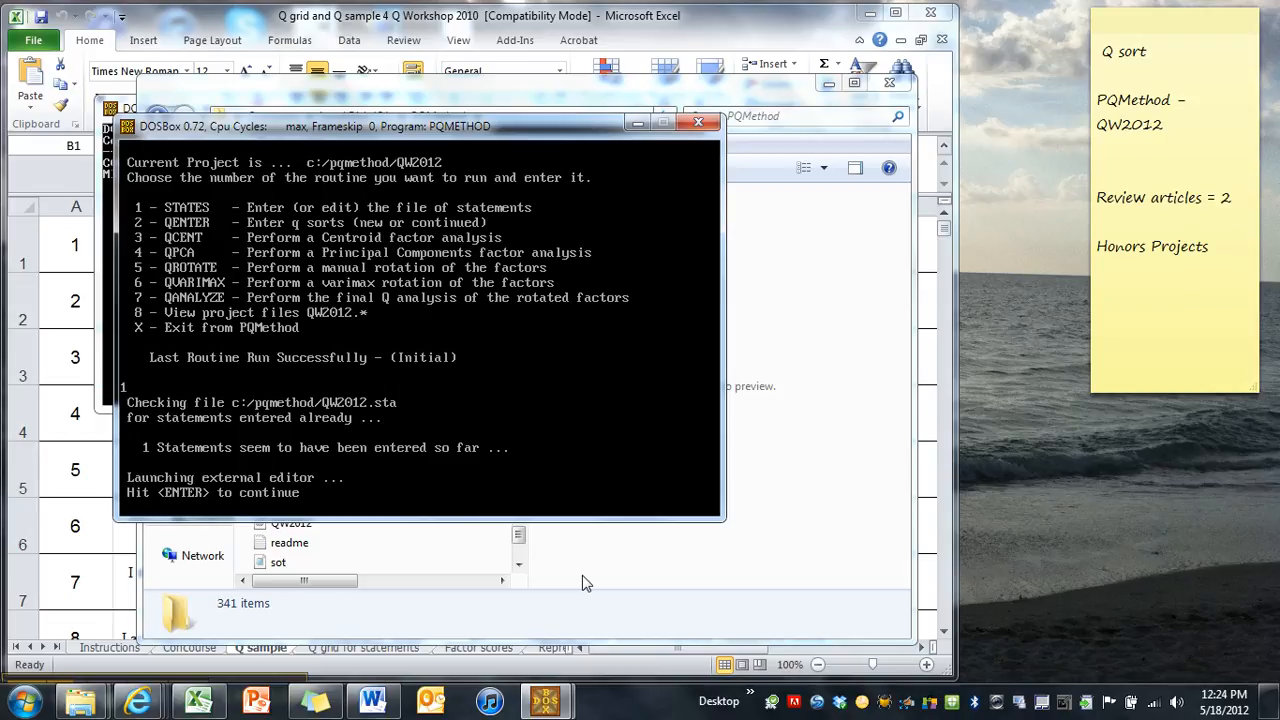
- Run STATES for QW2012 and continue to the external statement editor
key("enter")
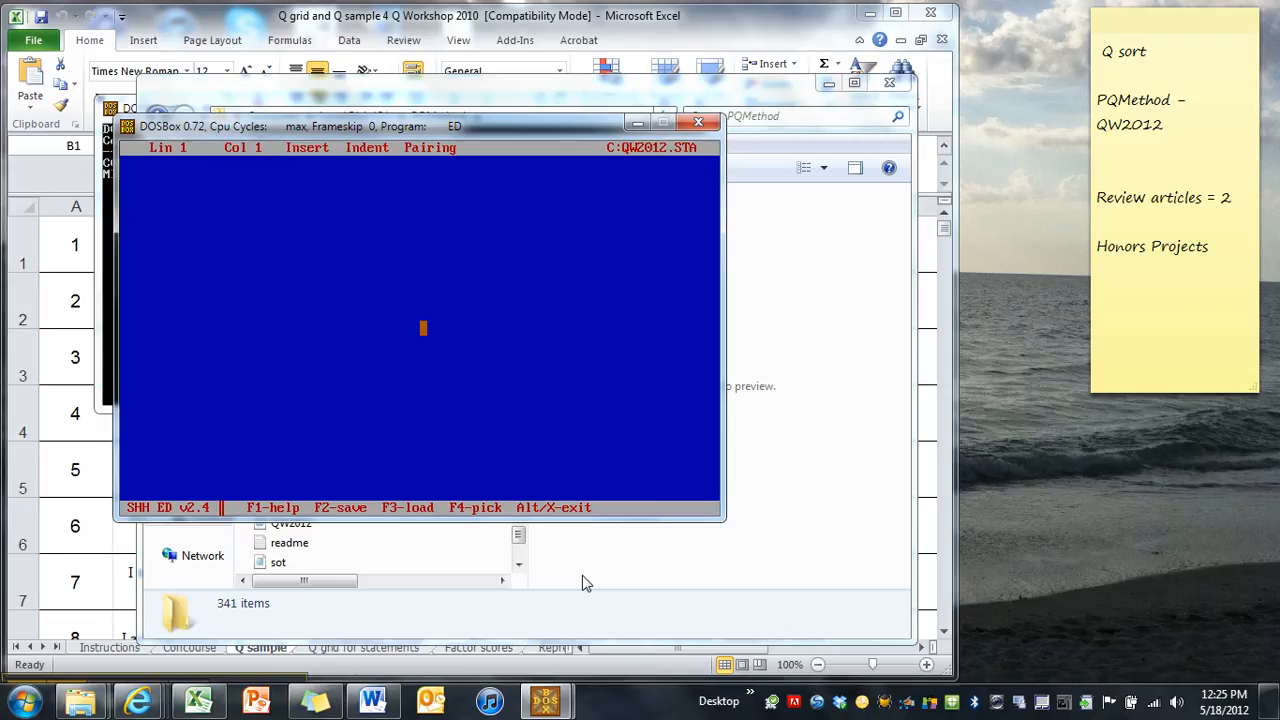
mouse_move(911, 375)
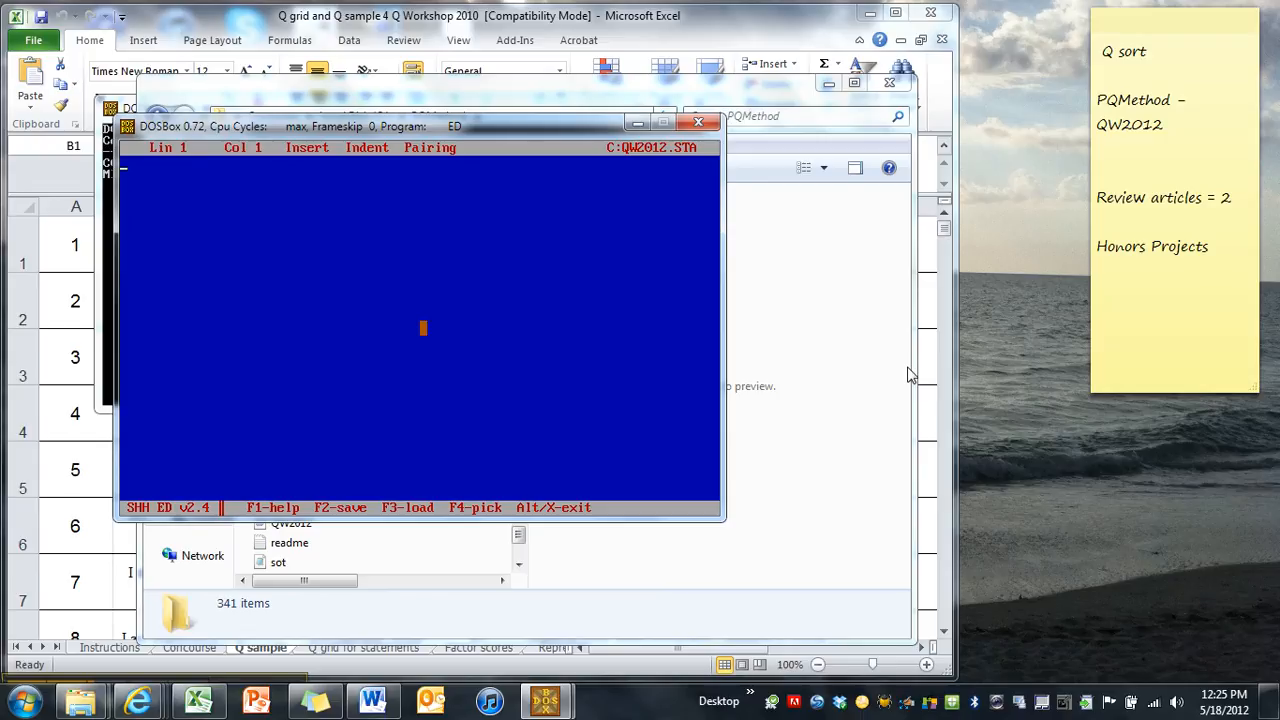
- Enter statement1, statement2 and 'I think research is really awesome', then save QW2012.STA
type("statement2")
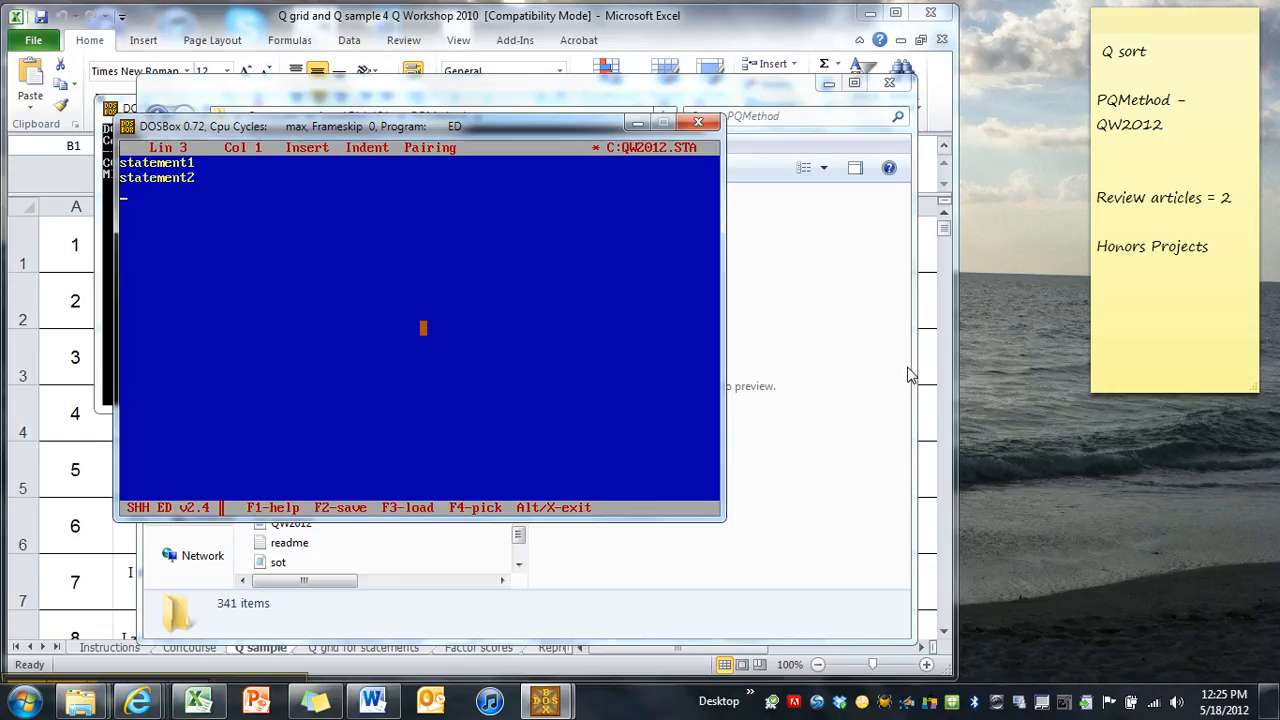
type("I think research is really awe")
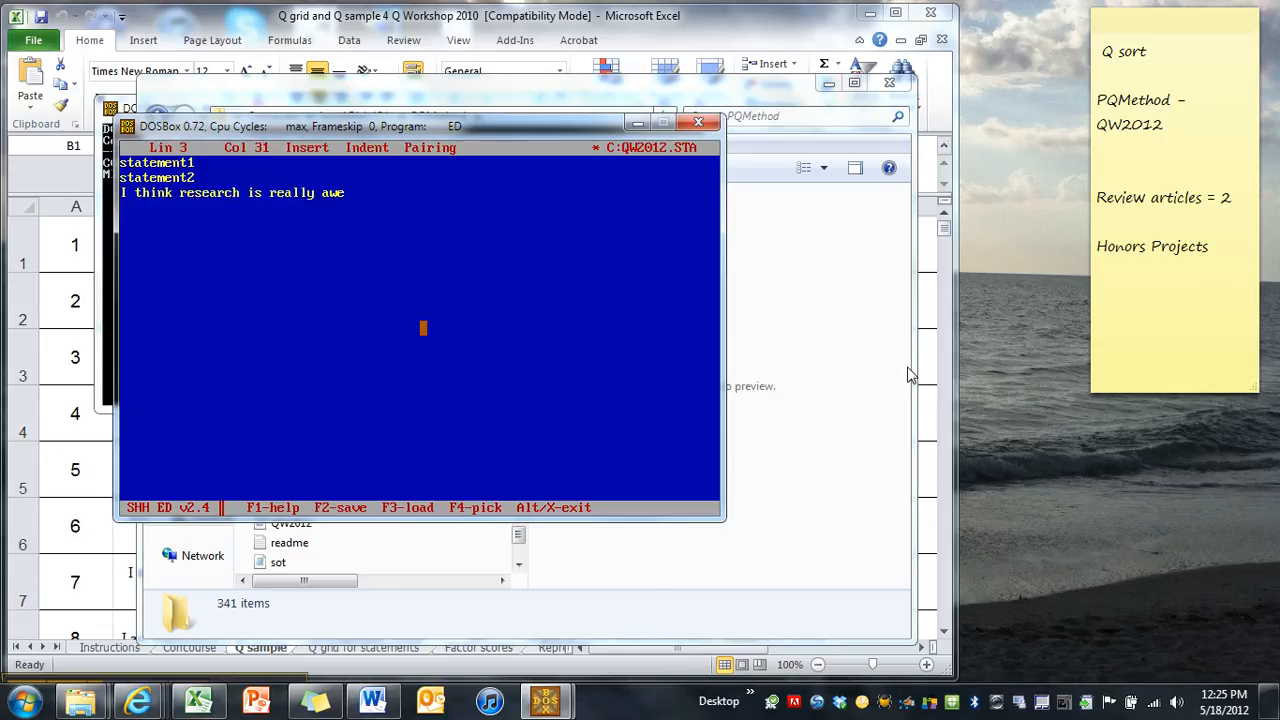
type("some")
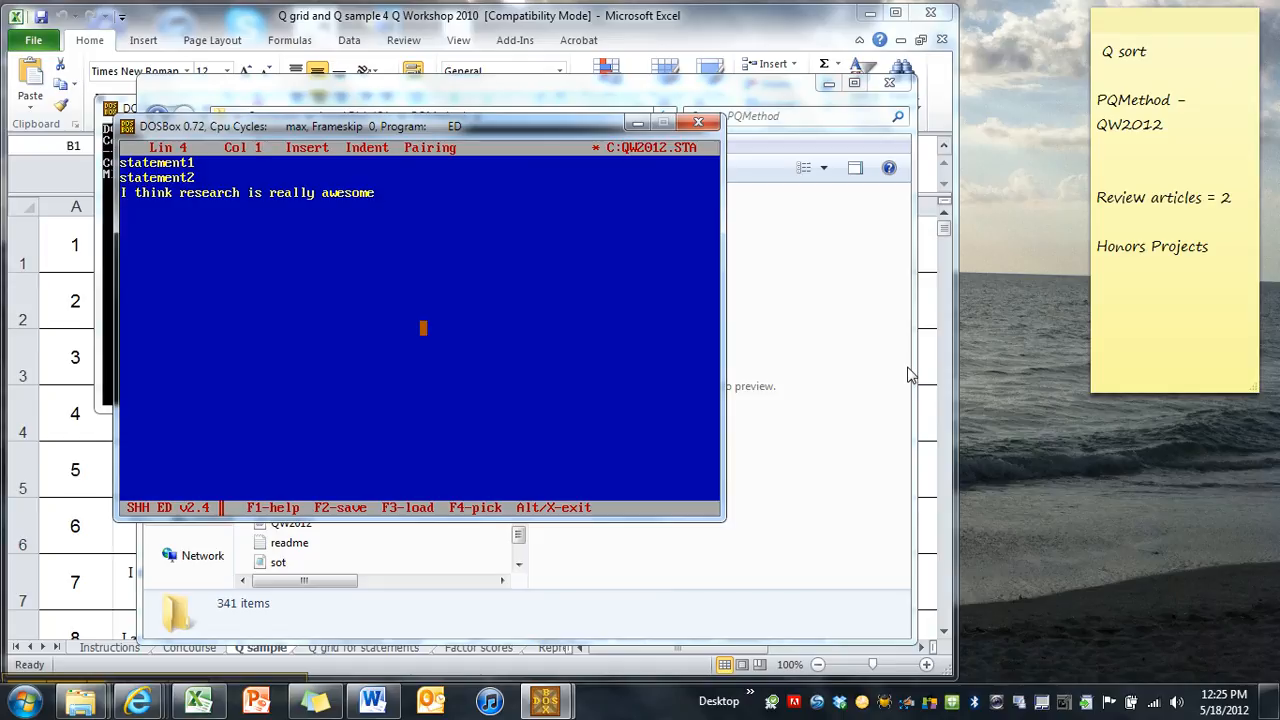
key("enter")
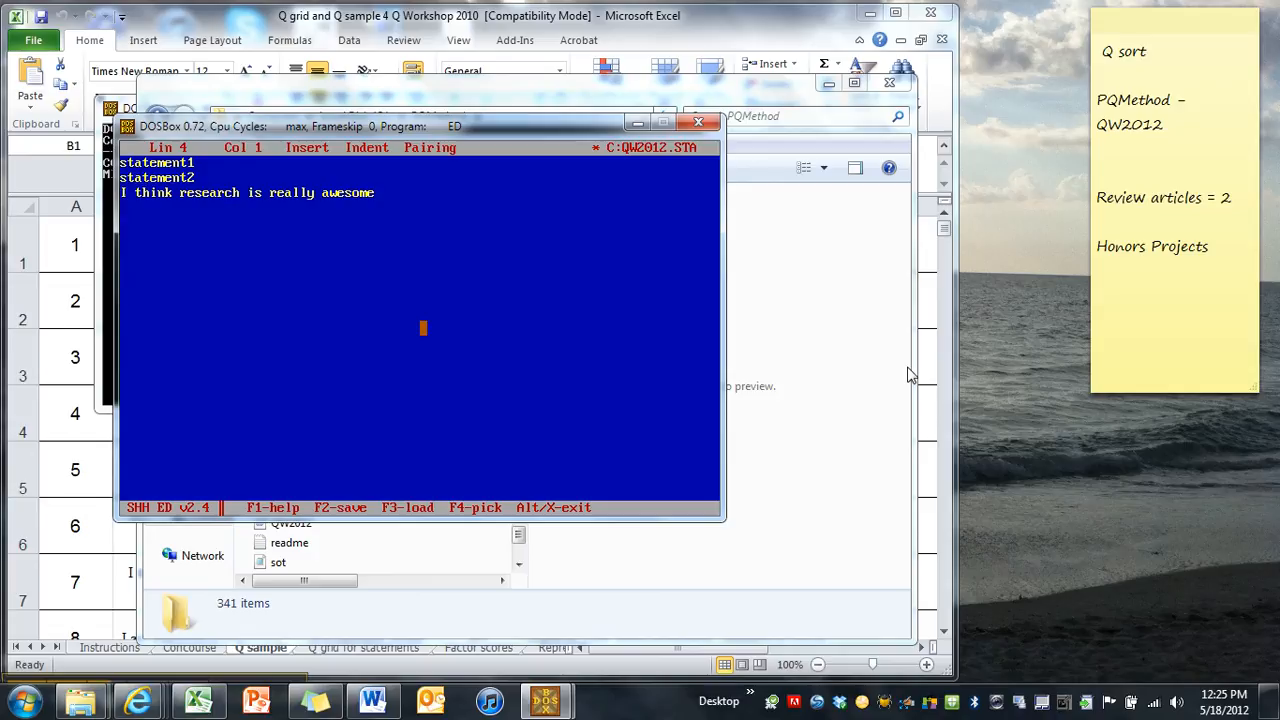
key("enter")
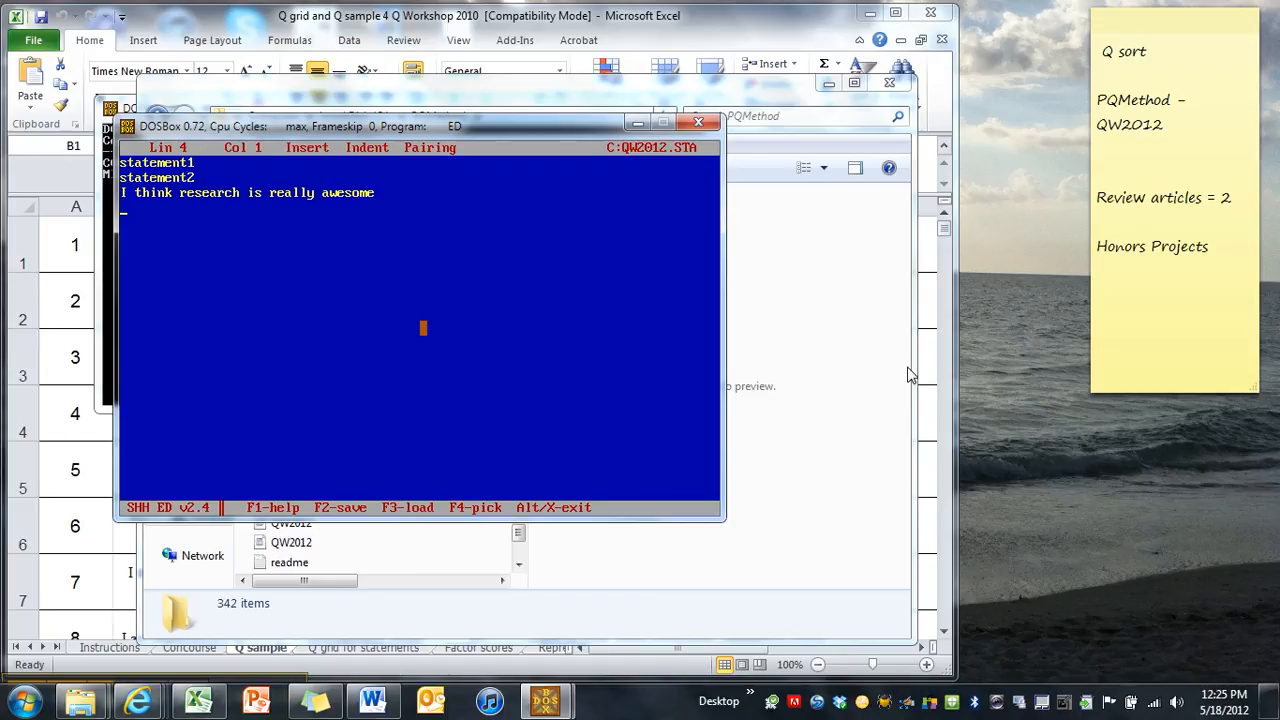
mouse_move(944, 484)
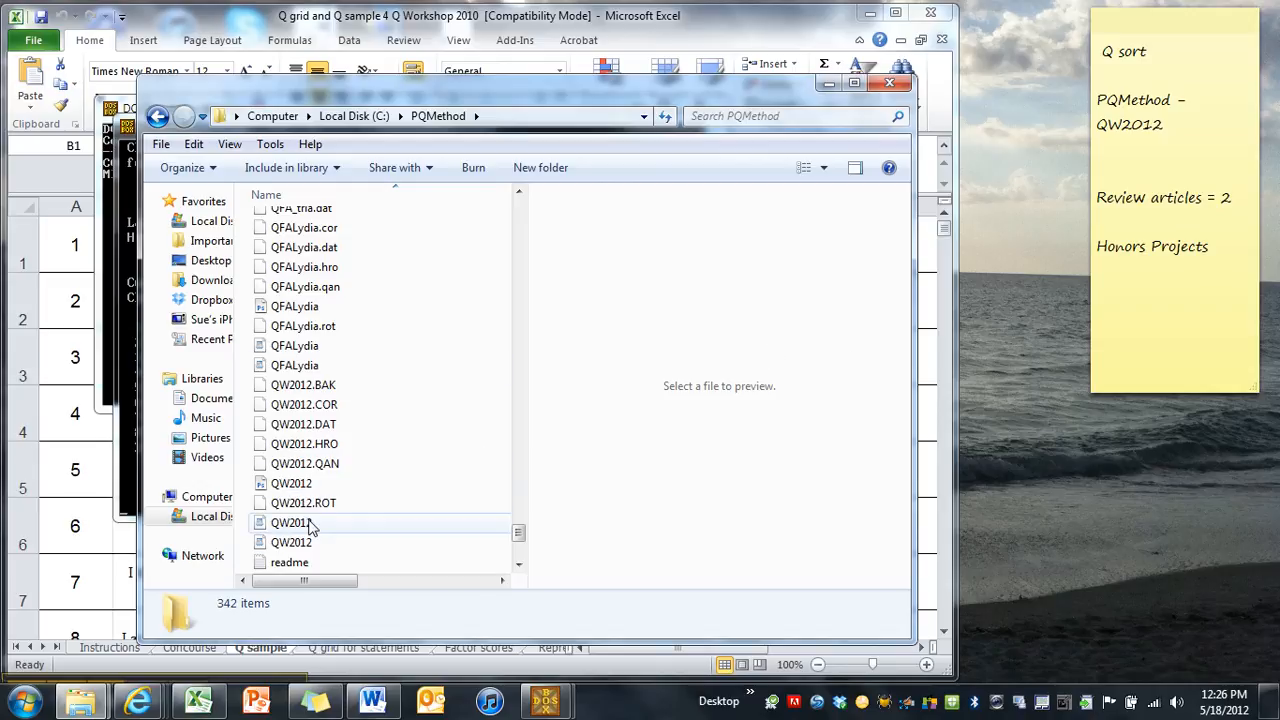
mouse_move(291, 542)
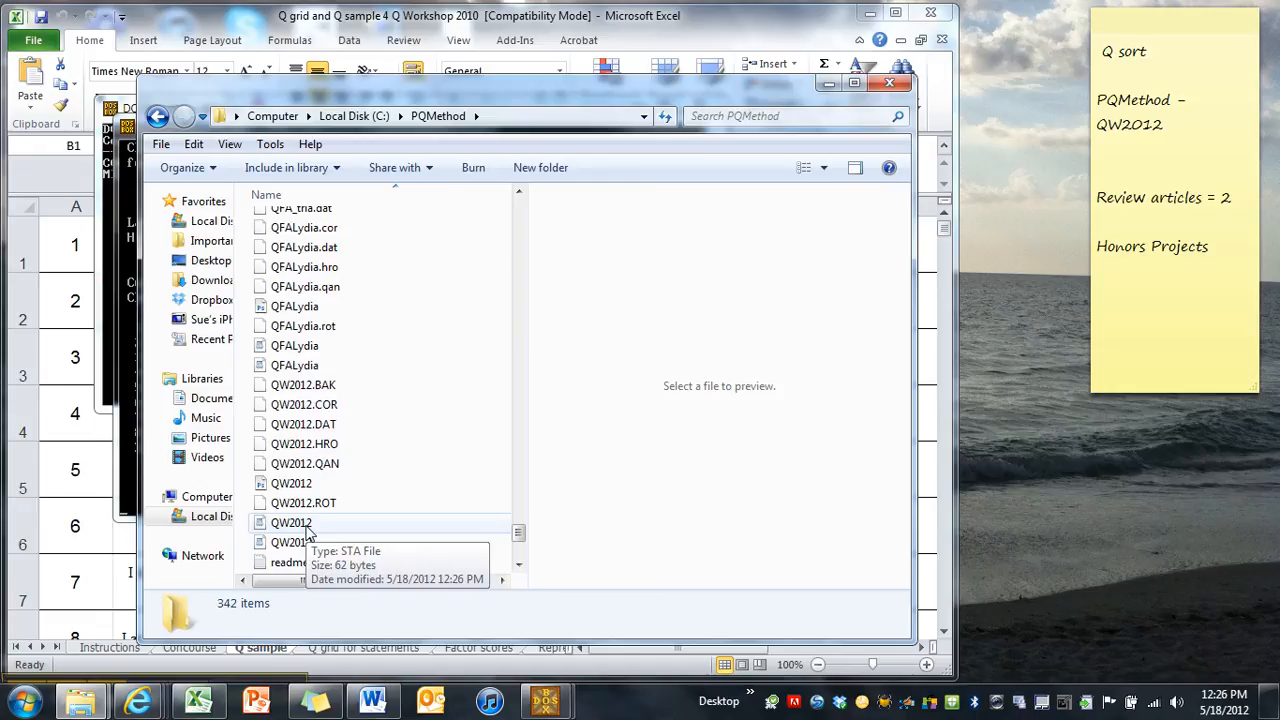
- Open QW2012.STA in WordPad and maximize the window
right_click(291, 522)
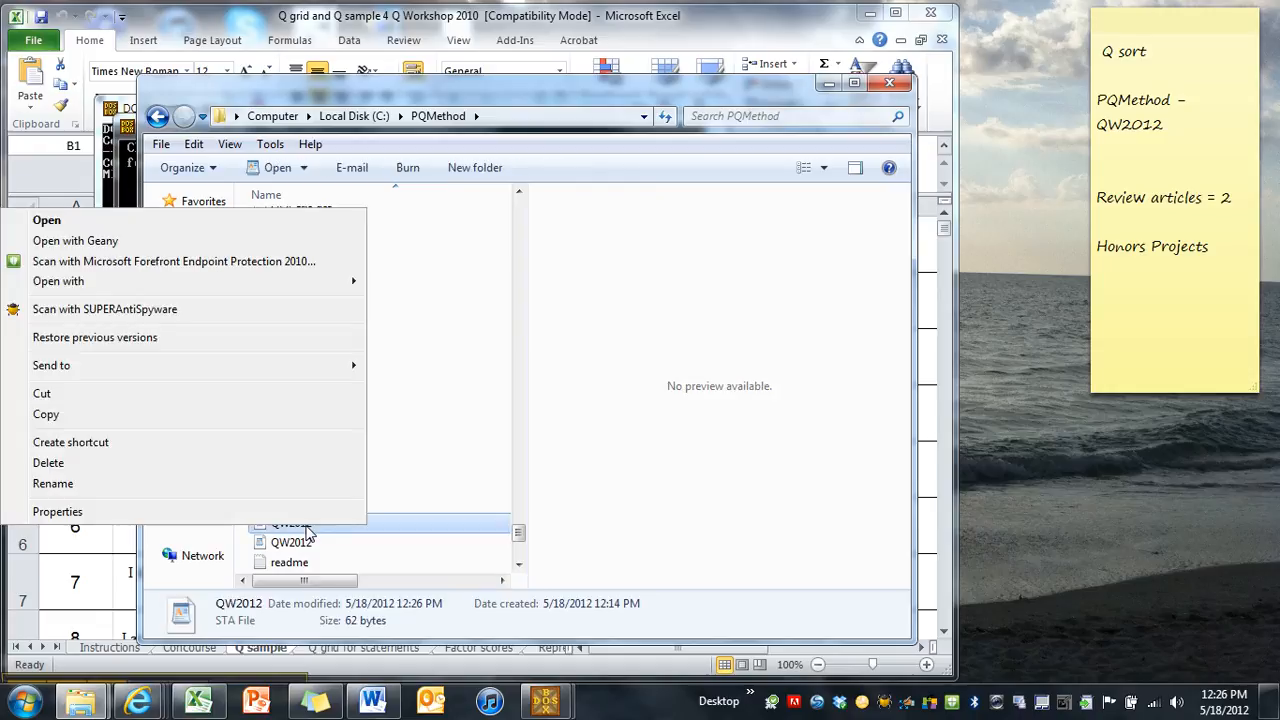
left_click(58, 281)
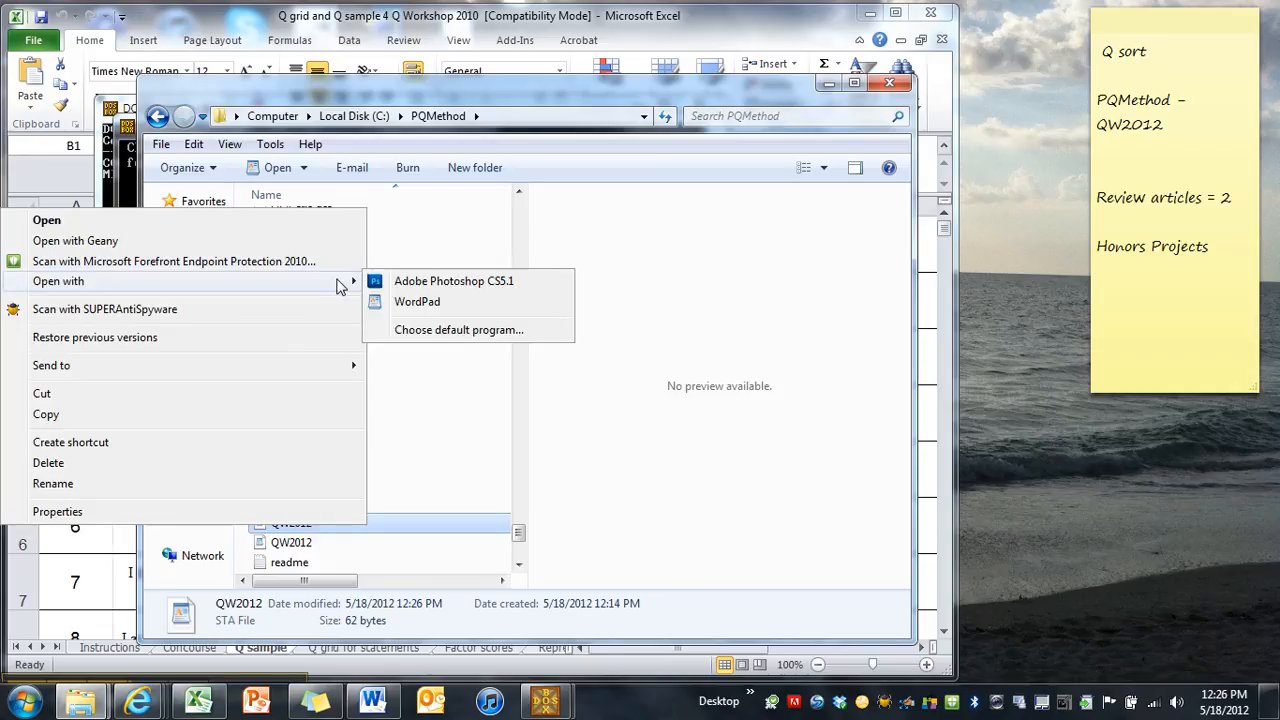
mouse_move(417, 301)
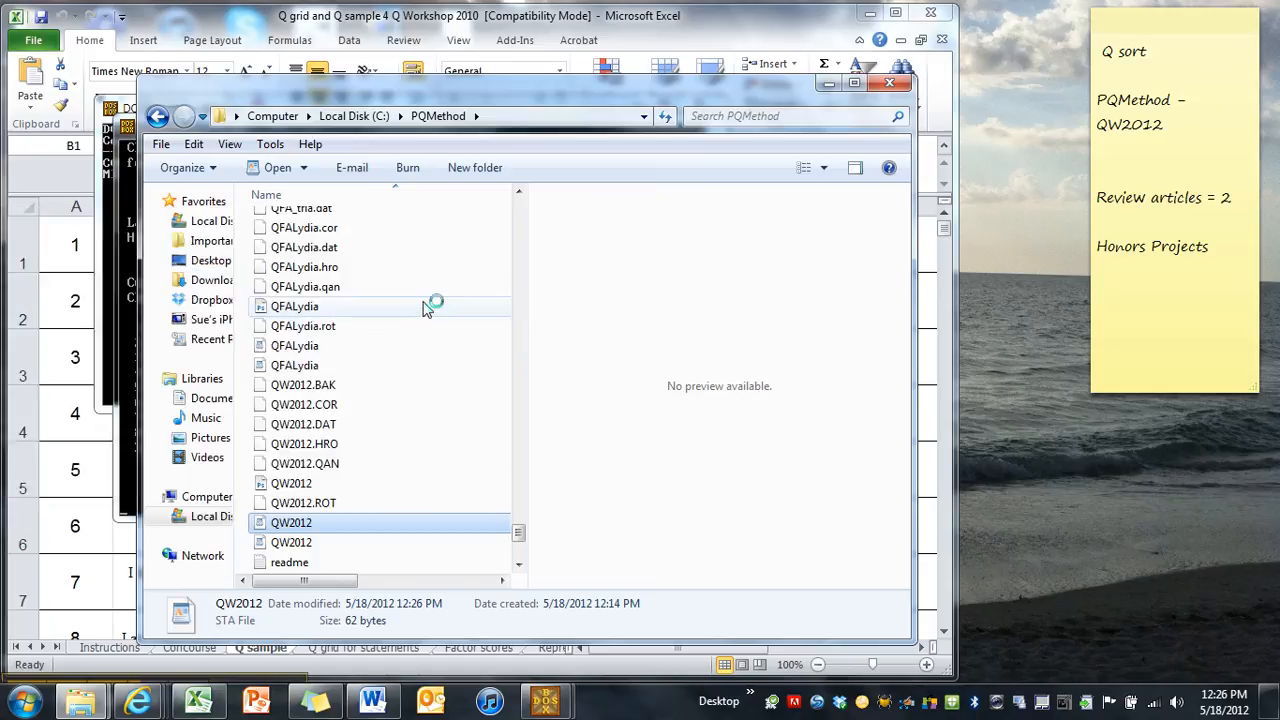
double_click(291, 522)
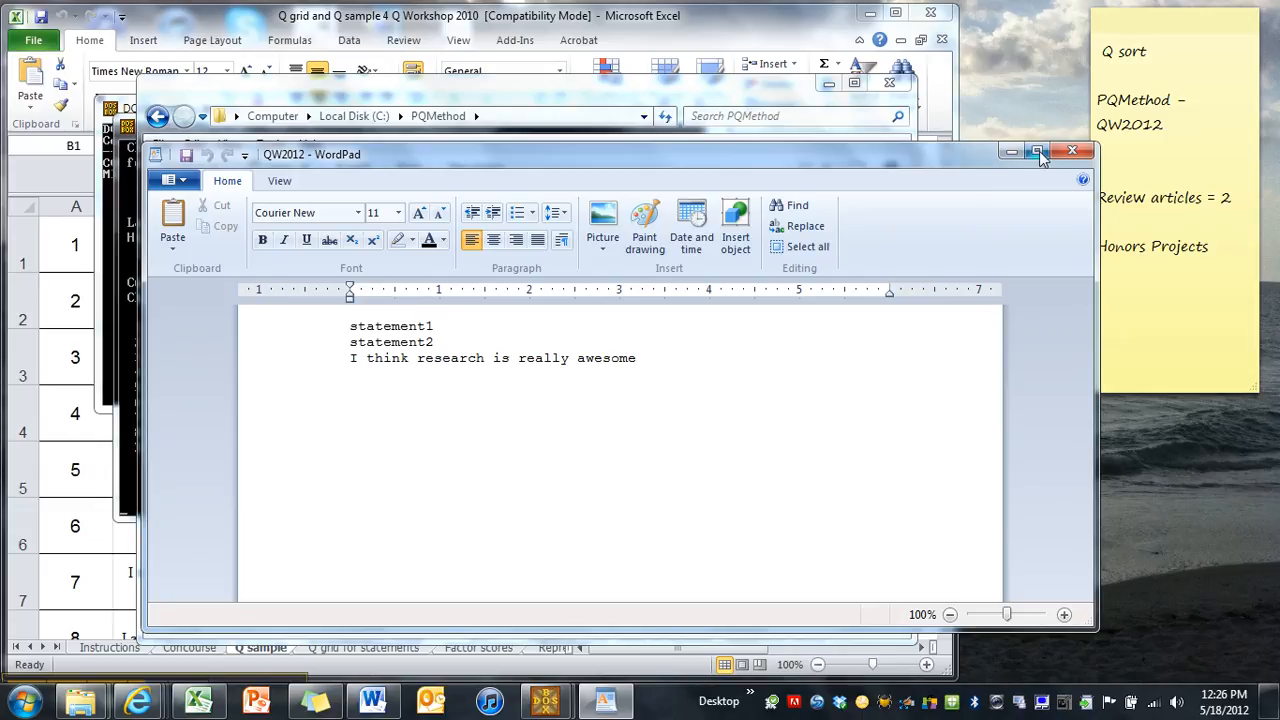
left_click(1036, 151)
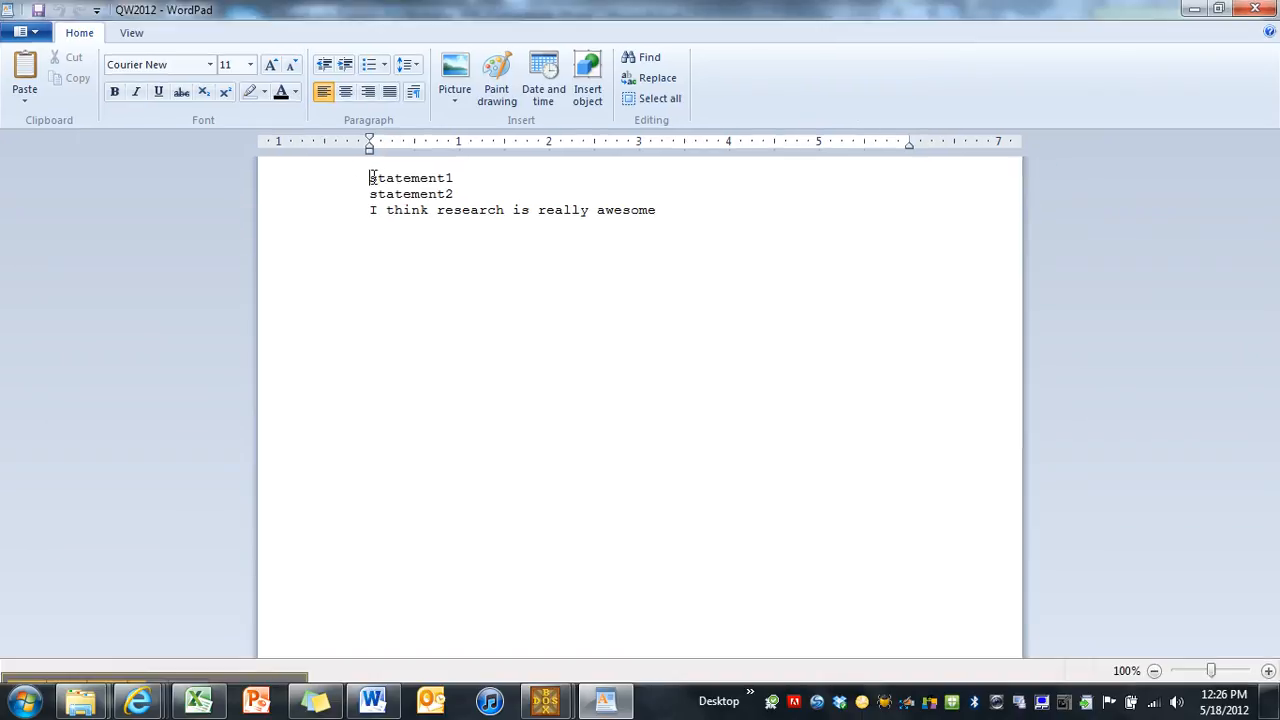
mouse_move(192, 642)
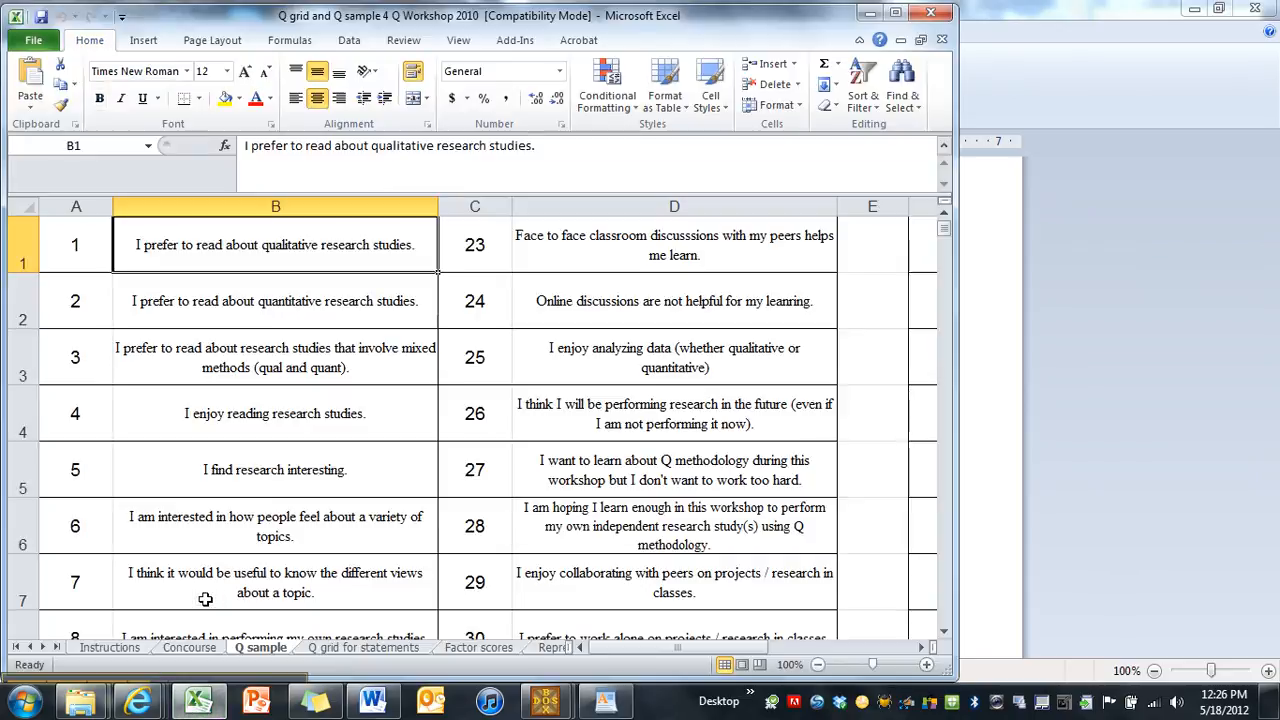
mouse_move(250, 250)
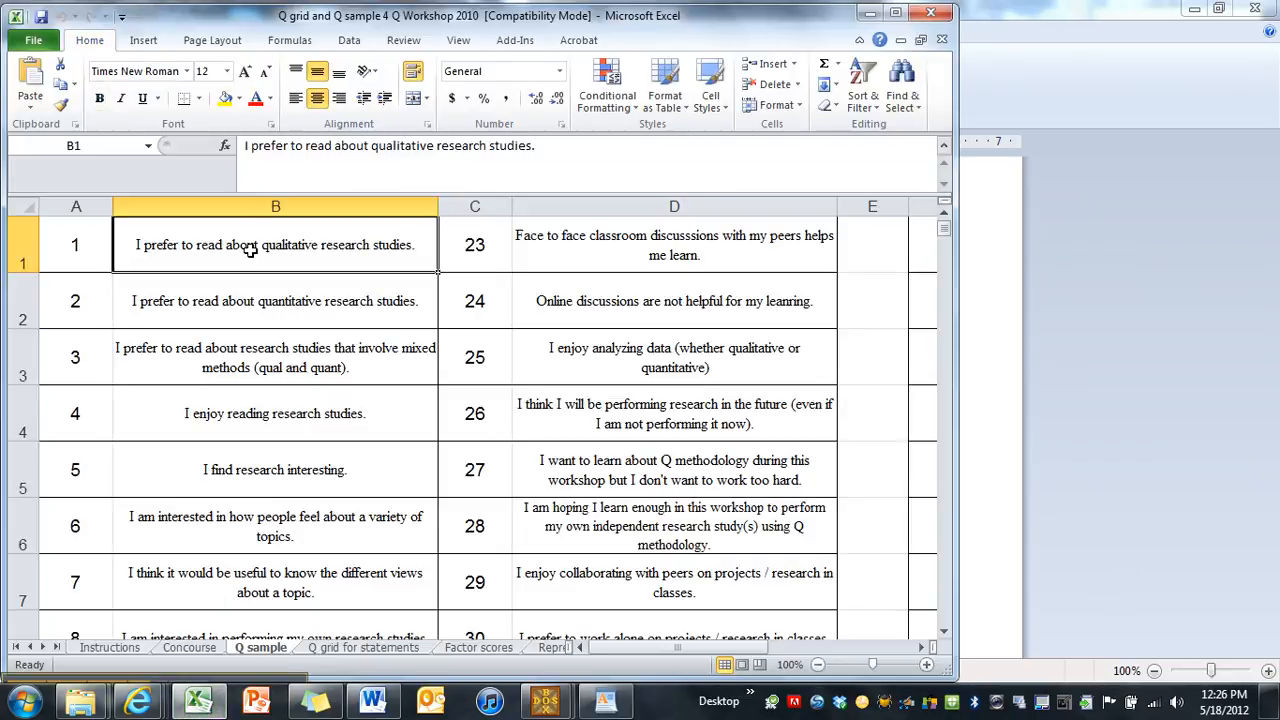
- Select and copy the Q-sample statements in Excel column B, rows 1 to 22
left_click_drag(275, 244, 275, 413)
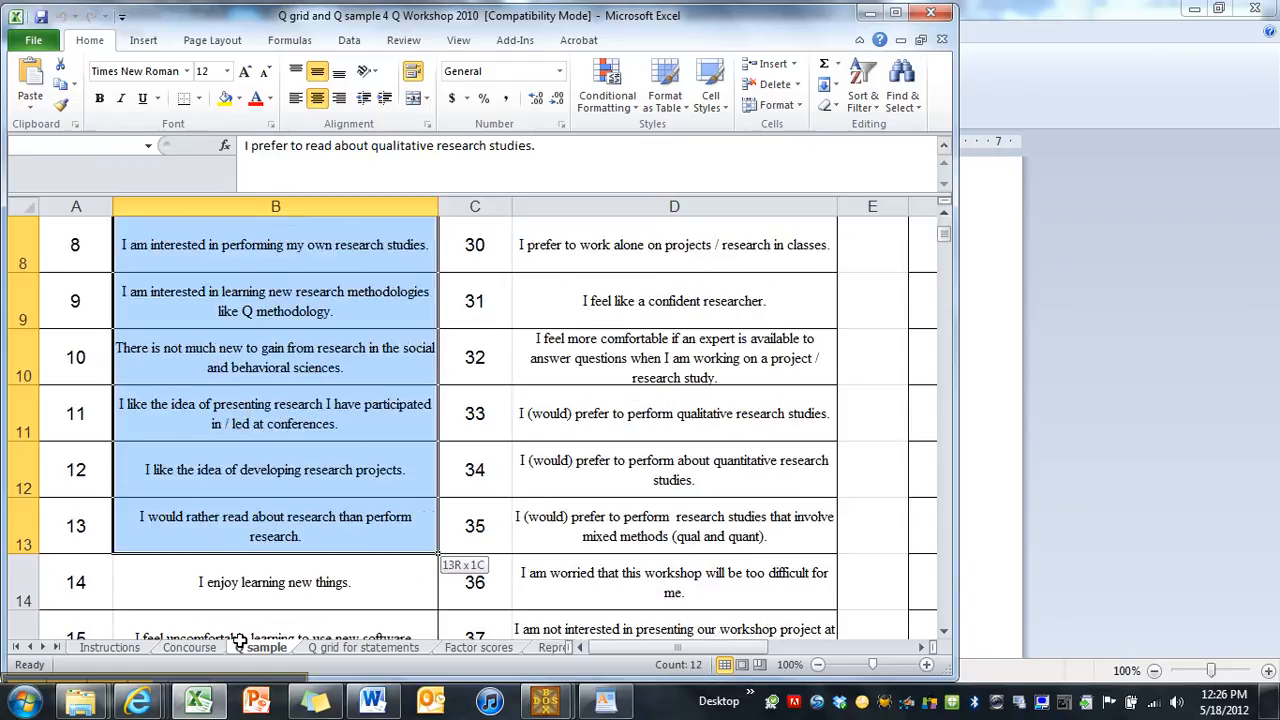
scroll("down", 3)
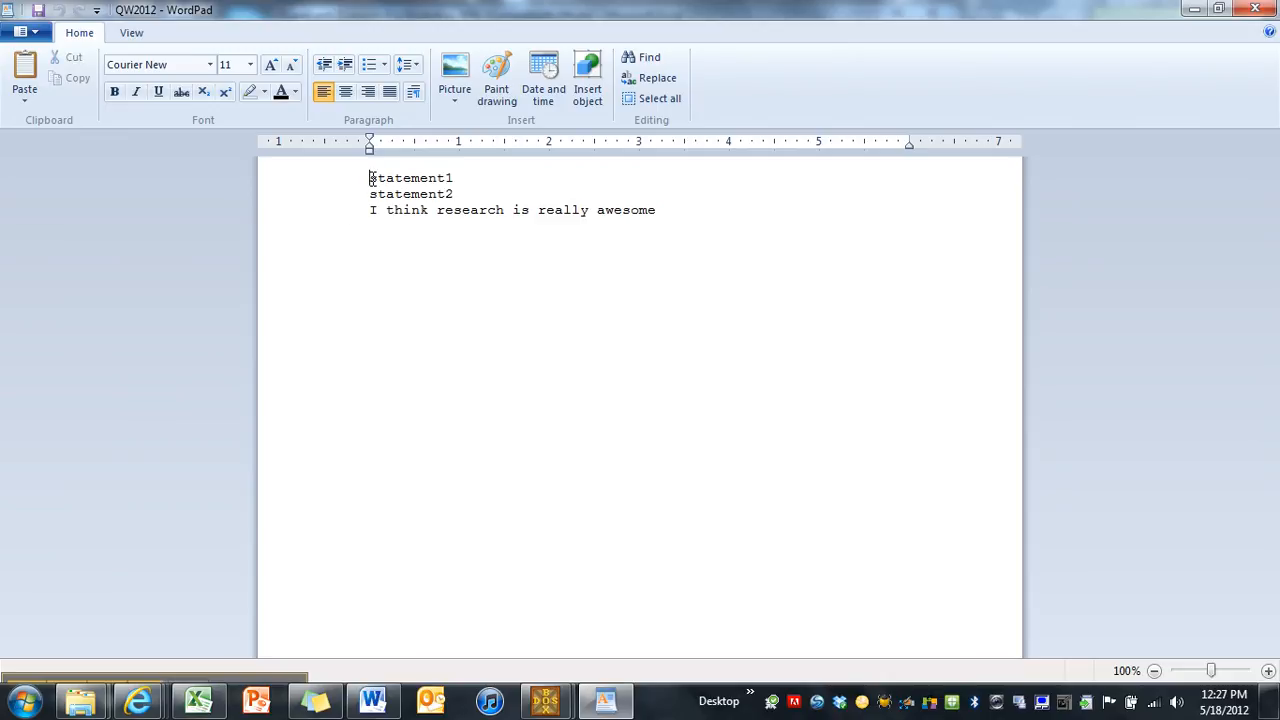
- Undo the formatted paste and paste the Excel statements as Unformatted Text instead
left_click(659, 98)
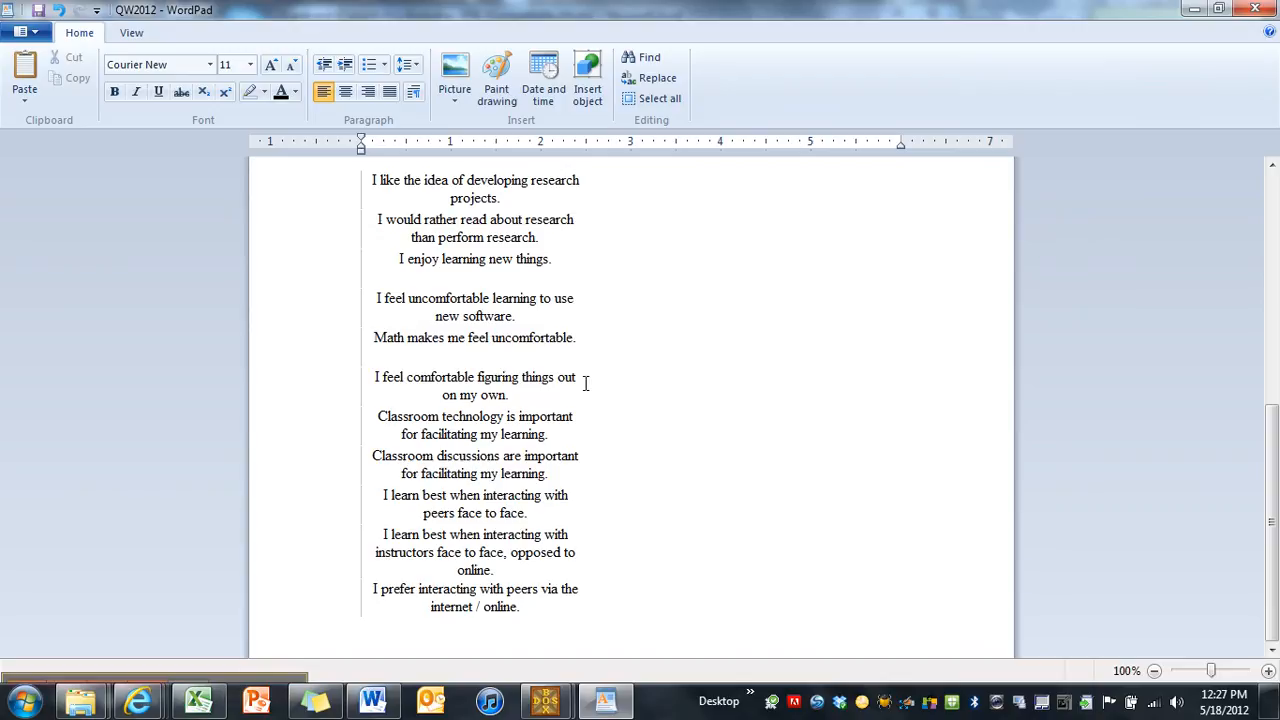
left_click(24, 75)
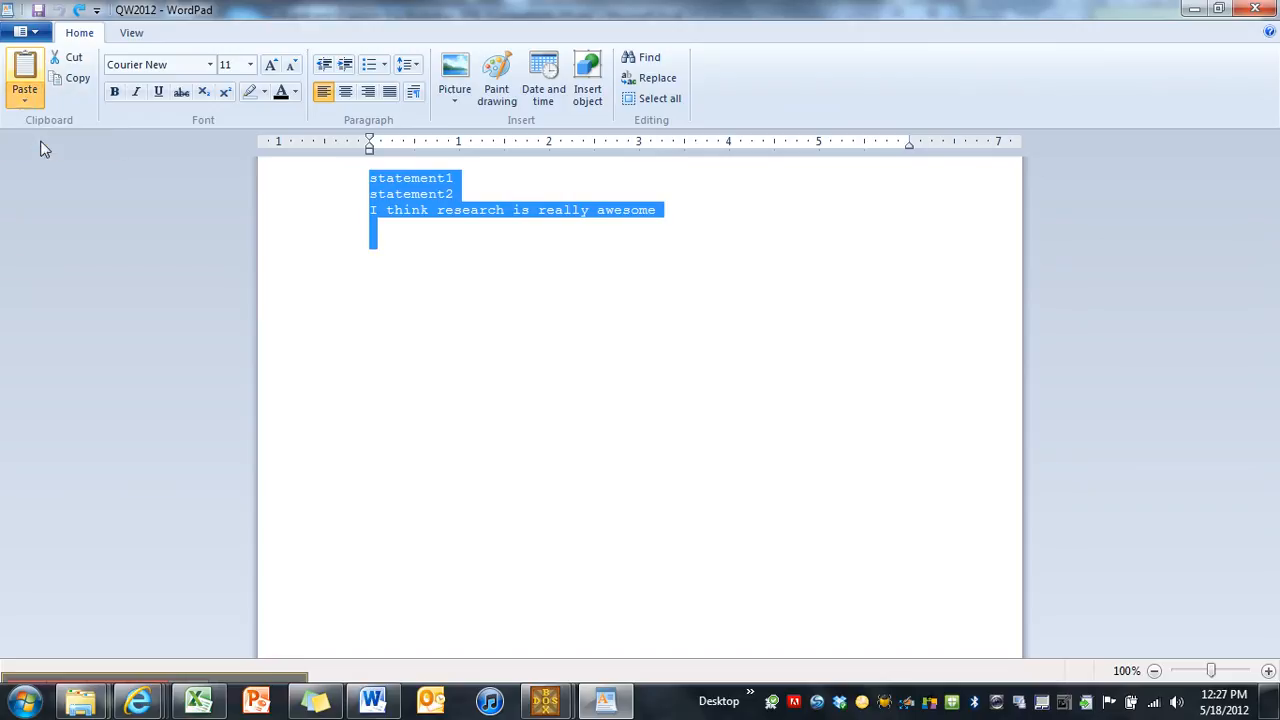
left_click(24, 95)
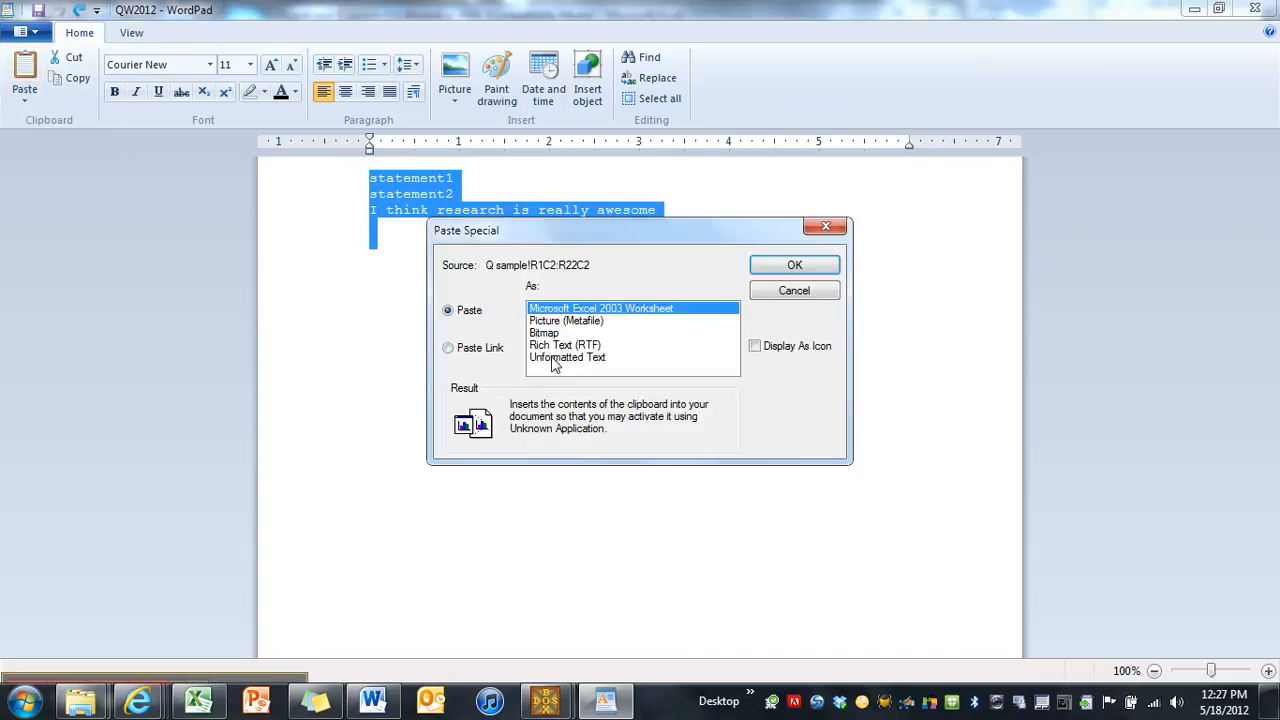
left_click(568, 357)
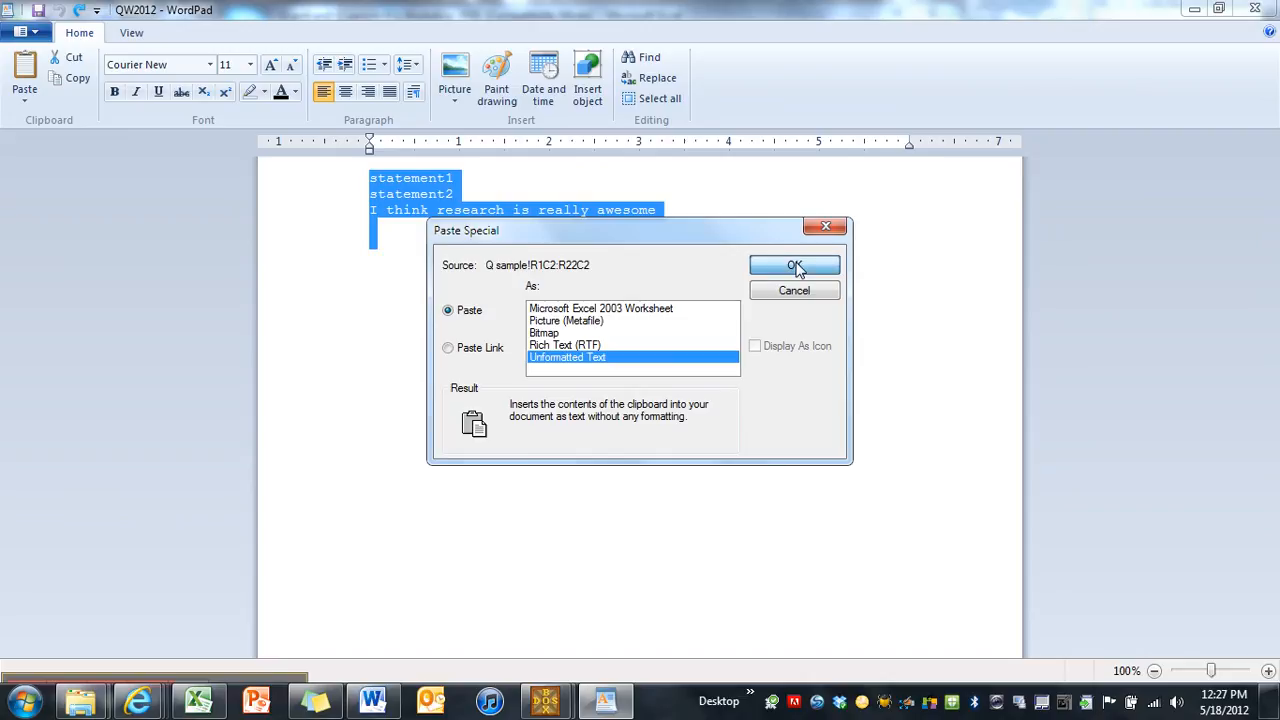
left_click(794, 265)
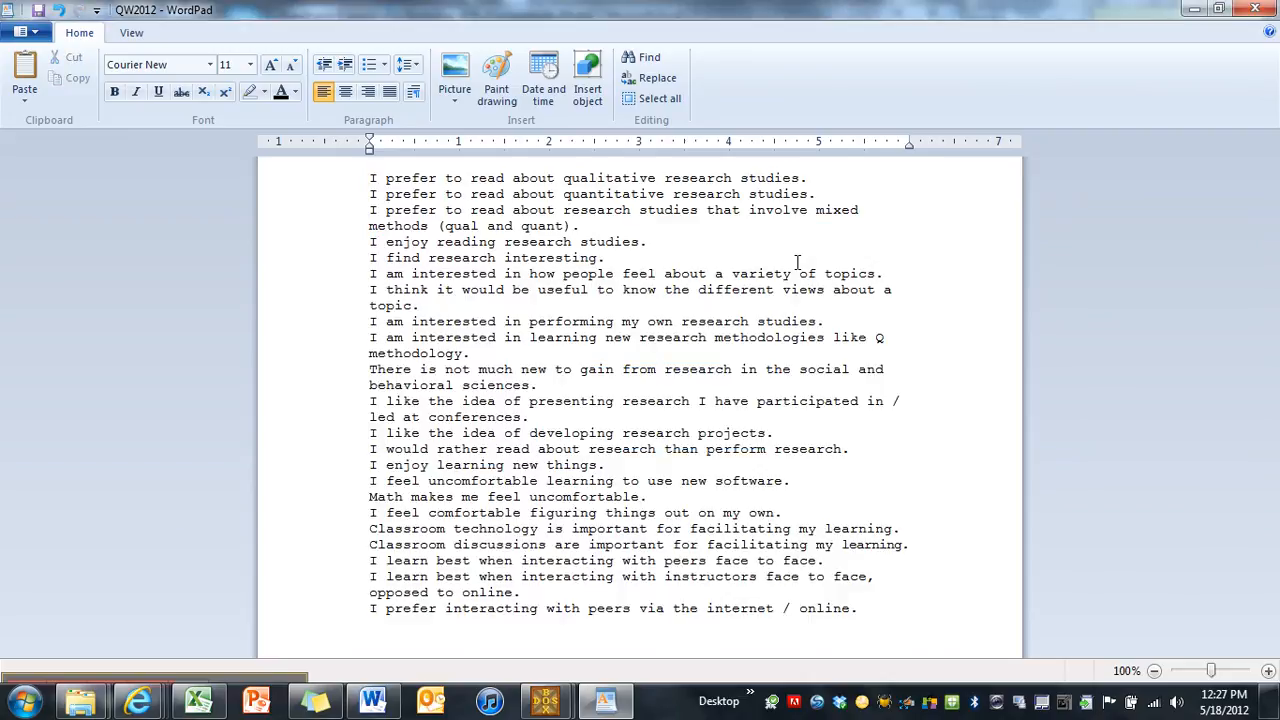
mouse_move(1173, 340)
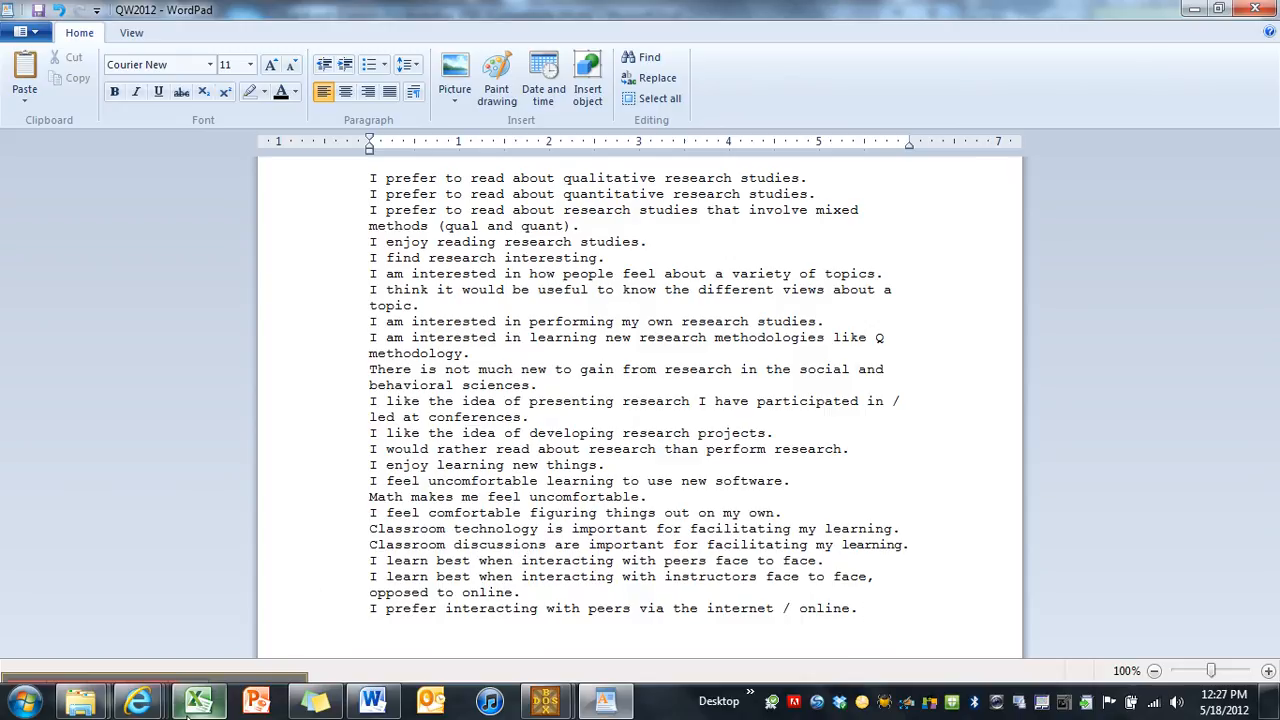
mouse_move(198, 700)
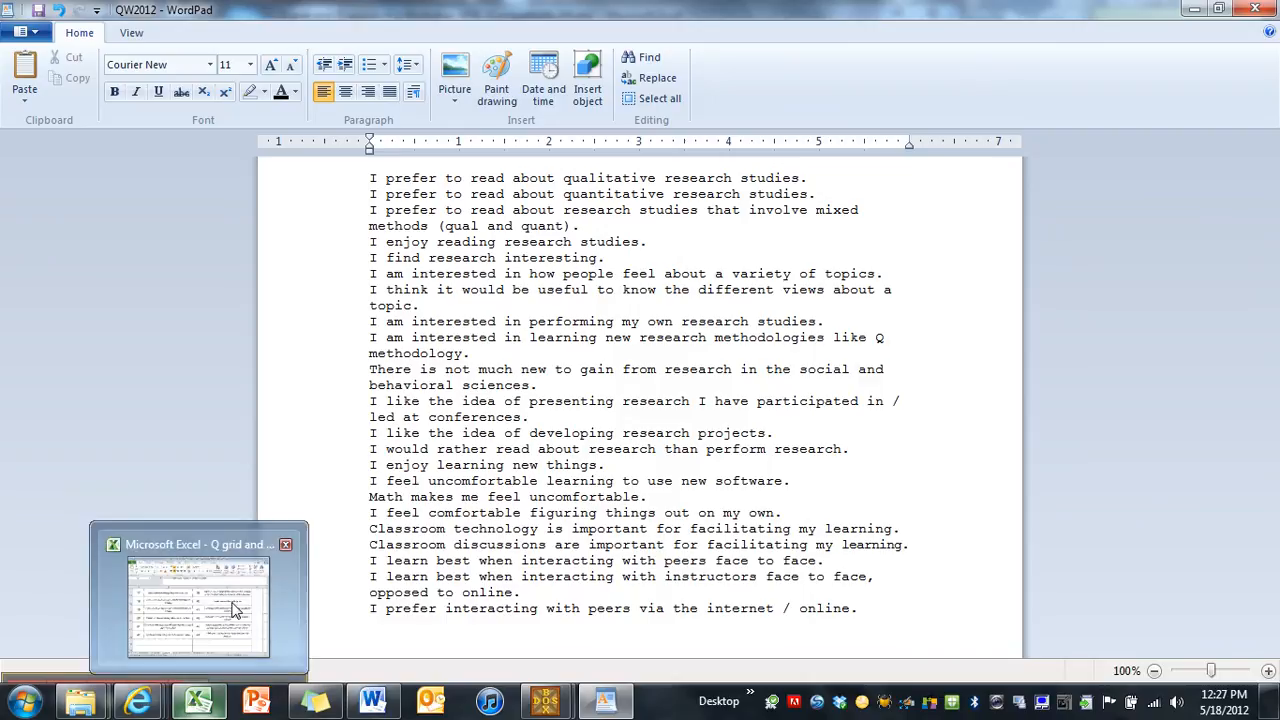
- Switch to the Excel workbook to copy the remaining statements
left_click(198, 610)
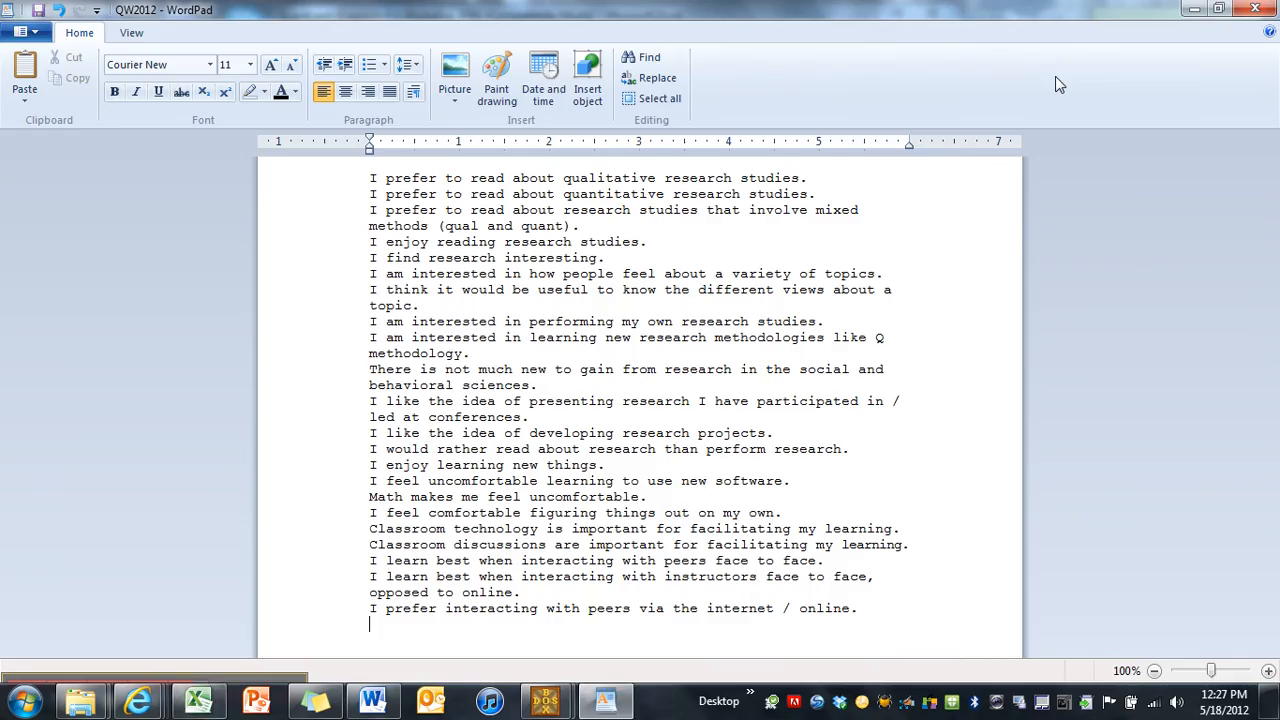
mouse_move(72, 85)
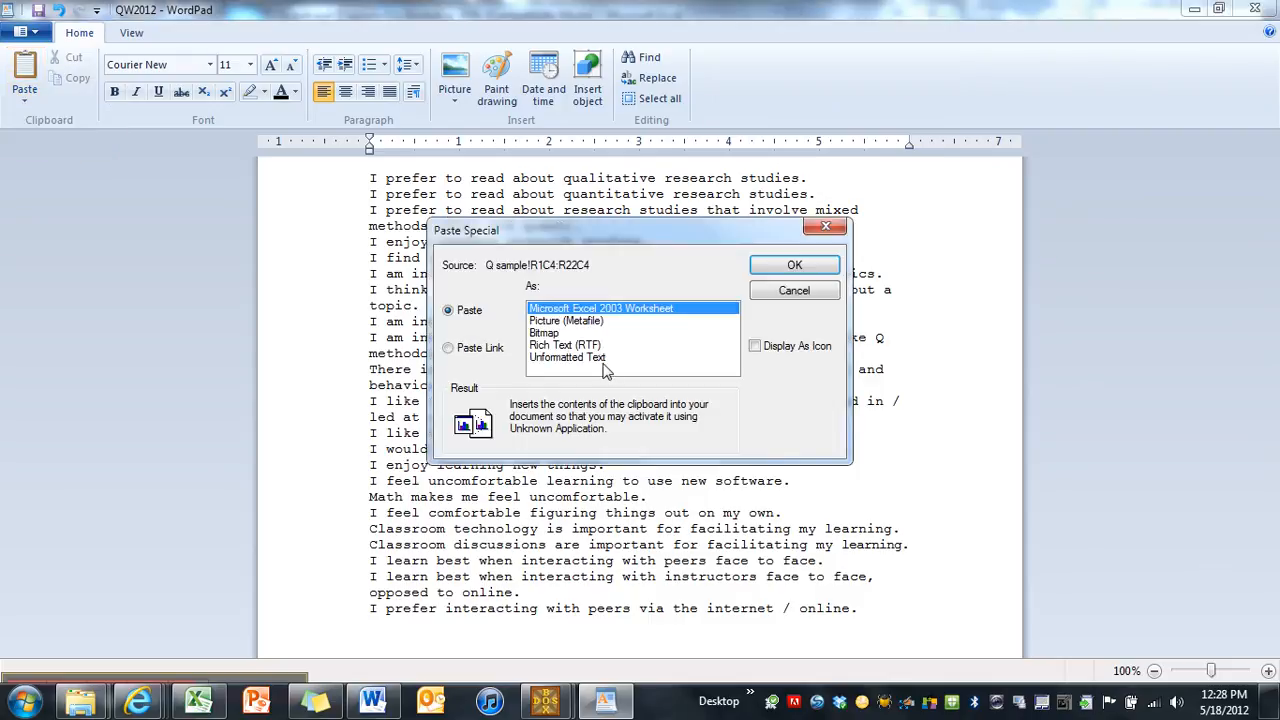
- Paste the remaining statements as Unformatted Text and save QW2012.STA
left_click(567, 357)
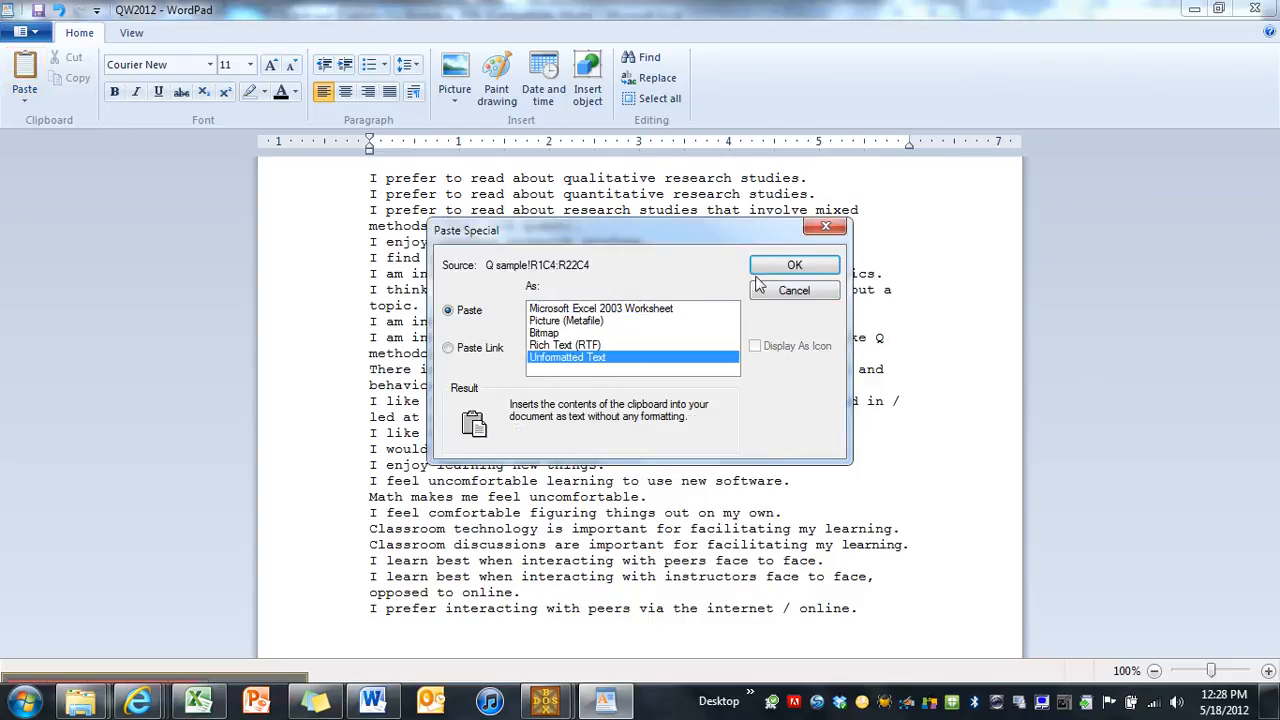
left_click(795, 264)
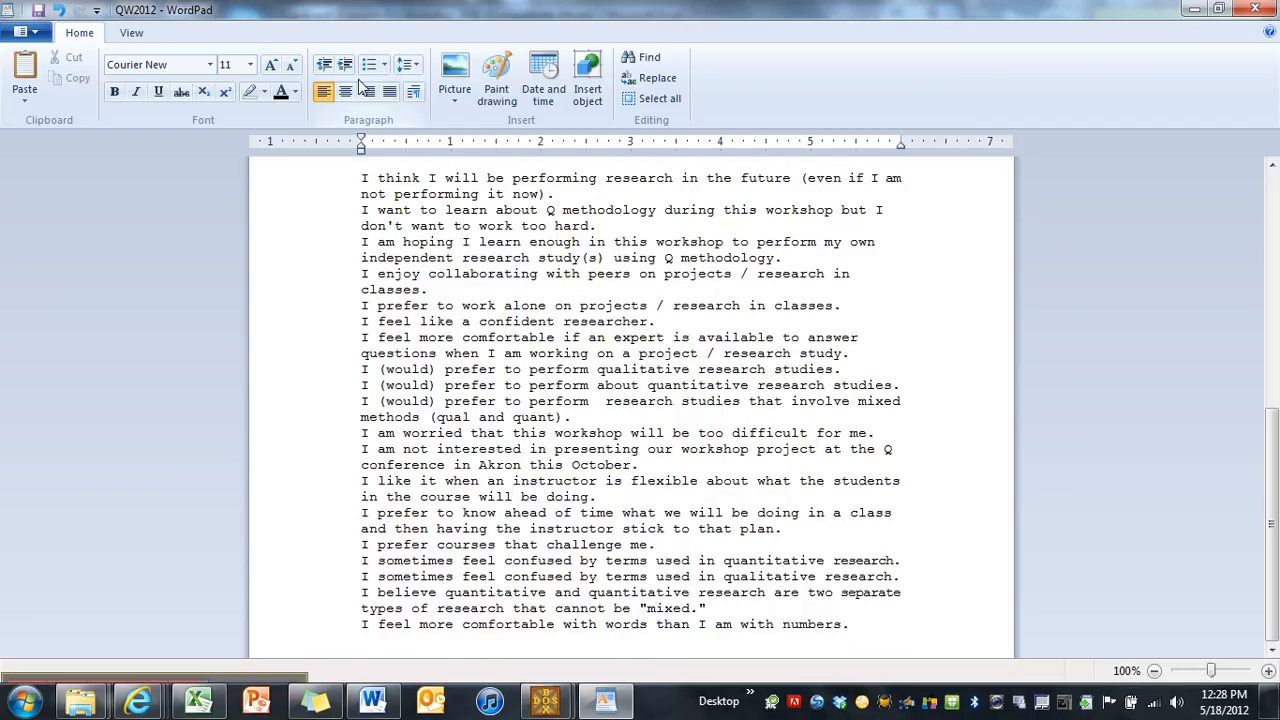
mouse_move(38, 10)
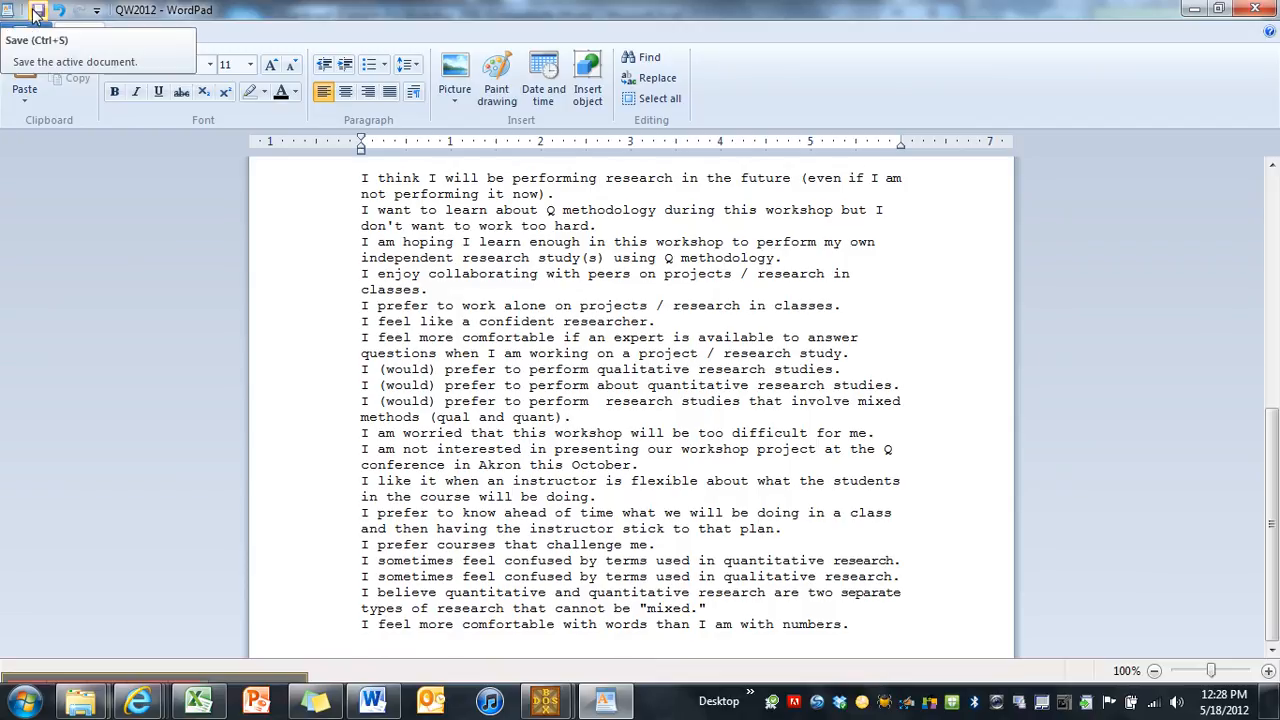
key("enter")
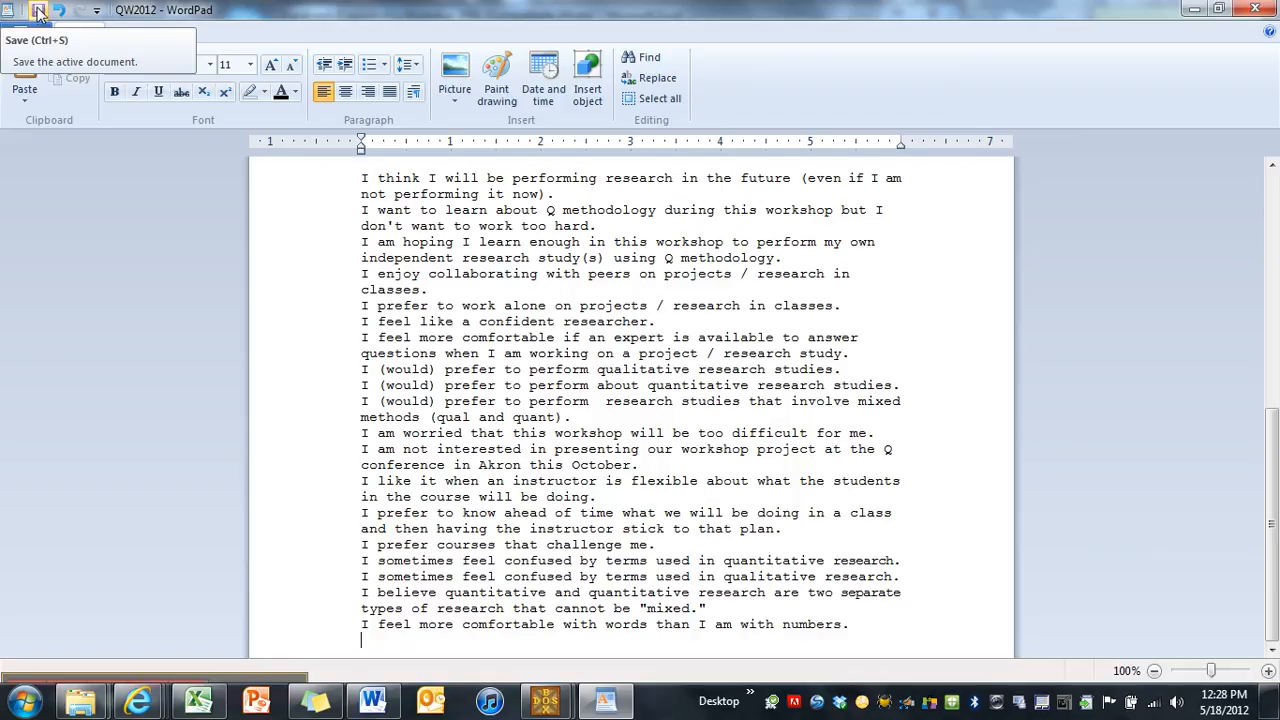